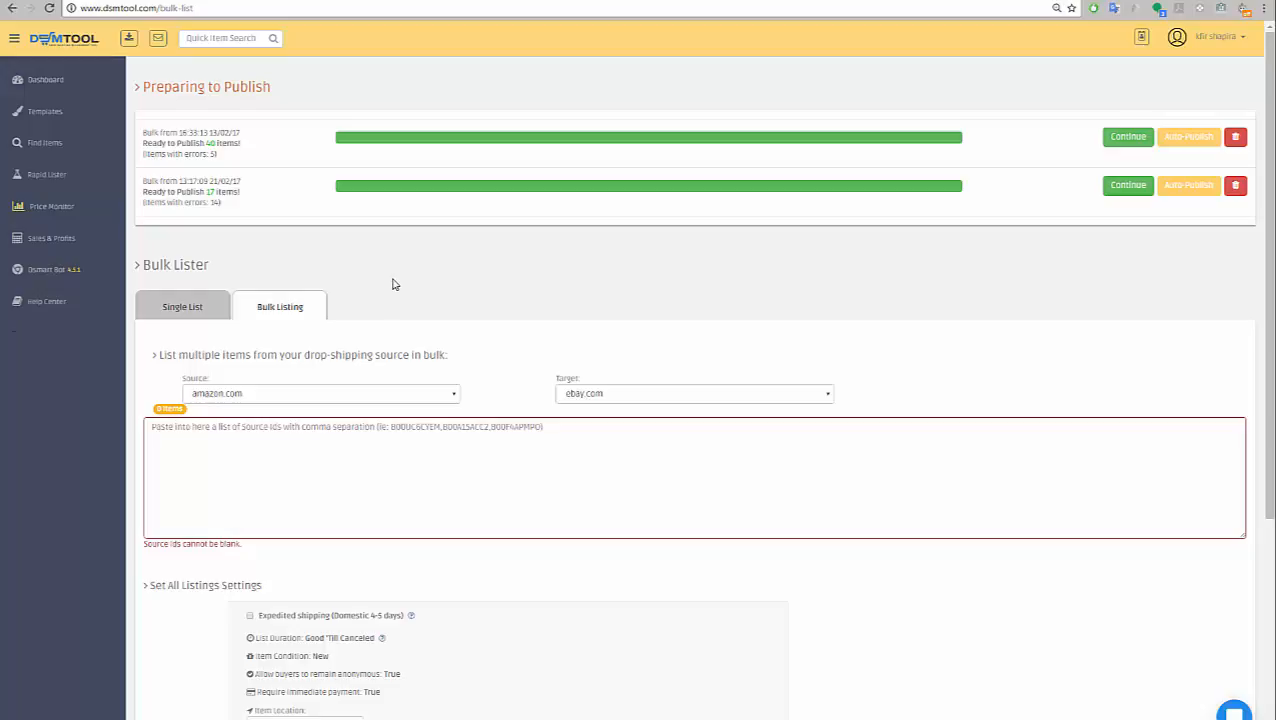
pyautogui.moveTo(600, 260)
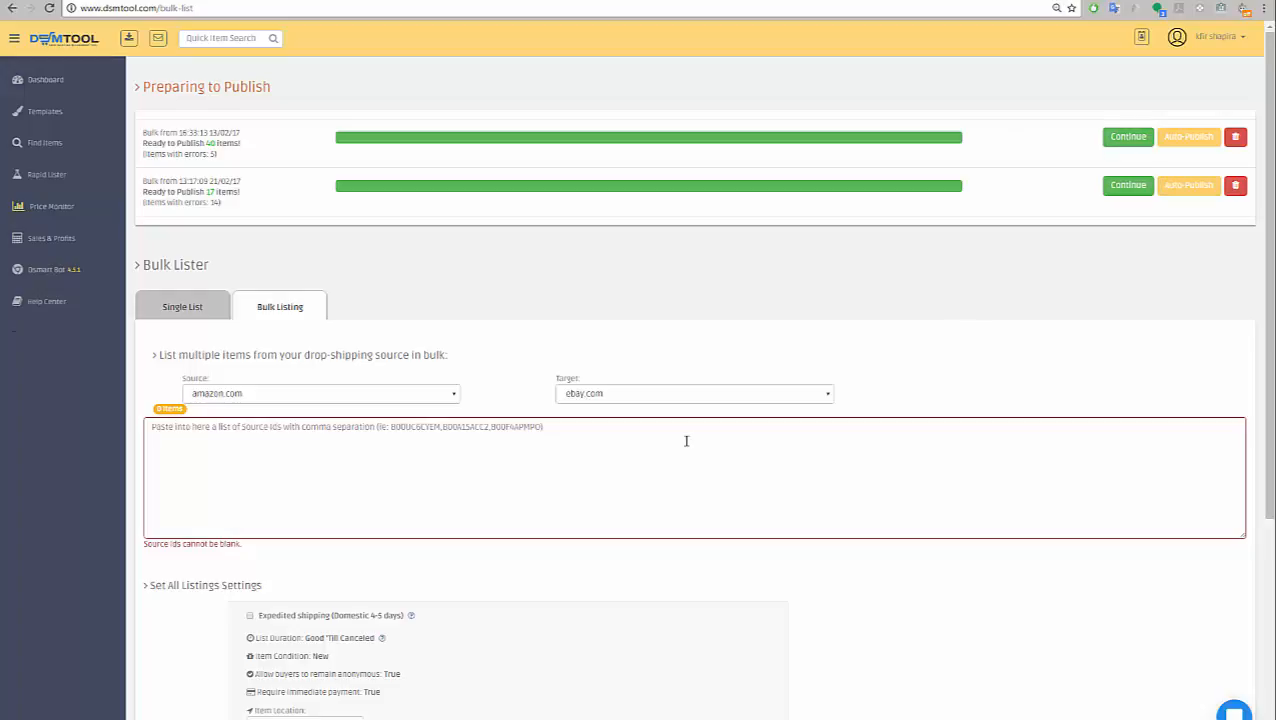
pyautogui.moveTo(436, 320)
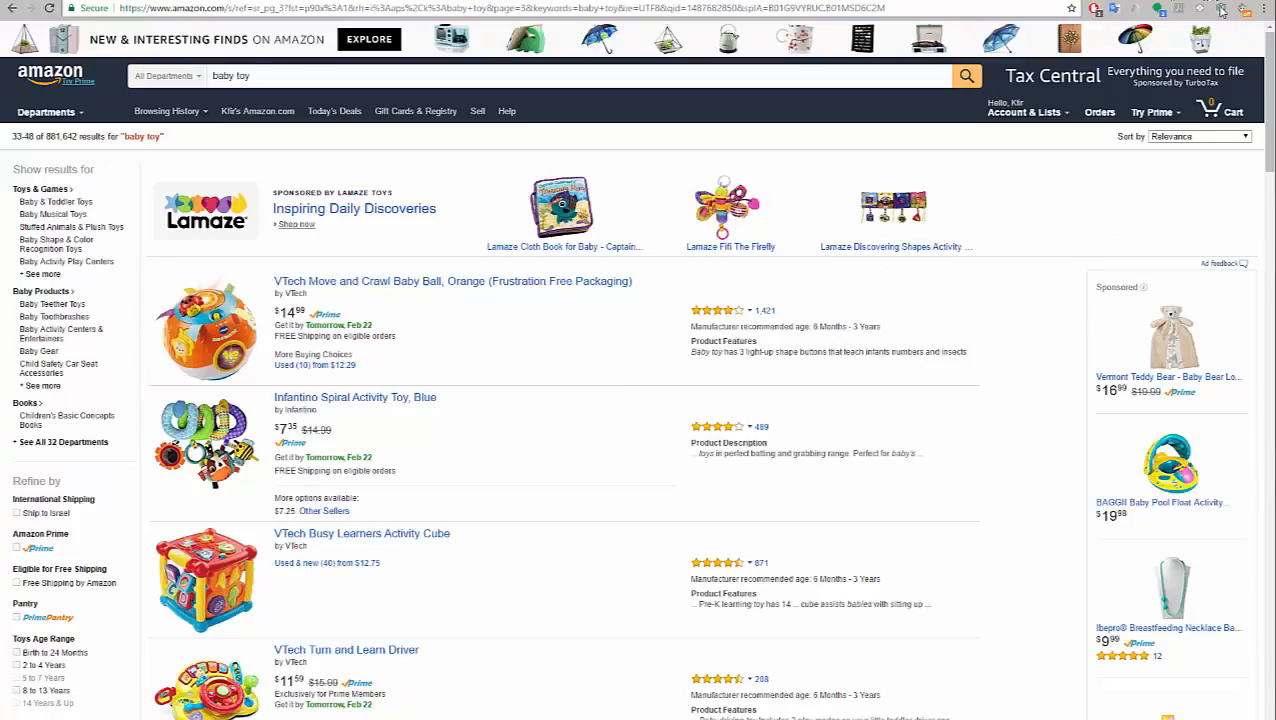
# Grab all ASINs from the Amazon baby toy results page and return to DSMTool's bulk lister
pyautogui.click(1219, 9)
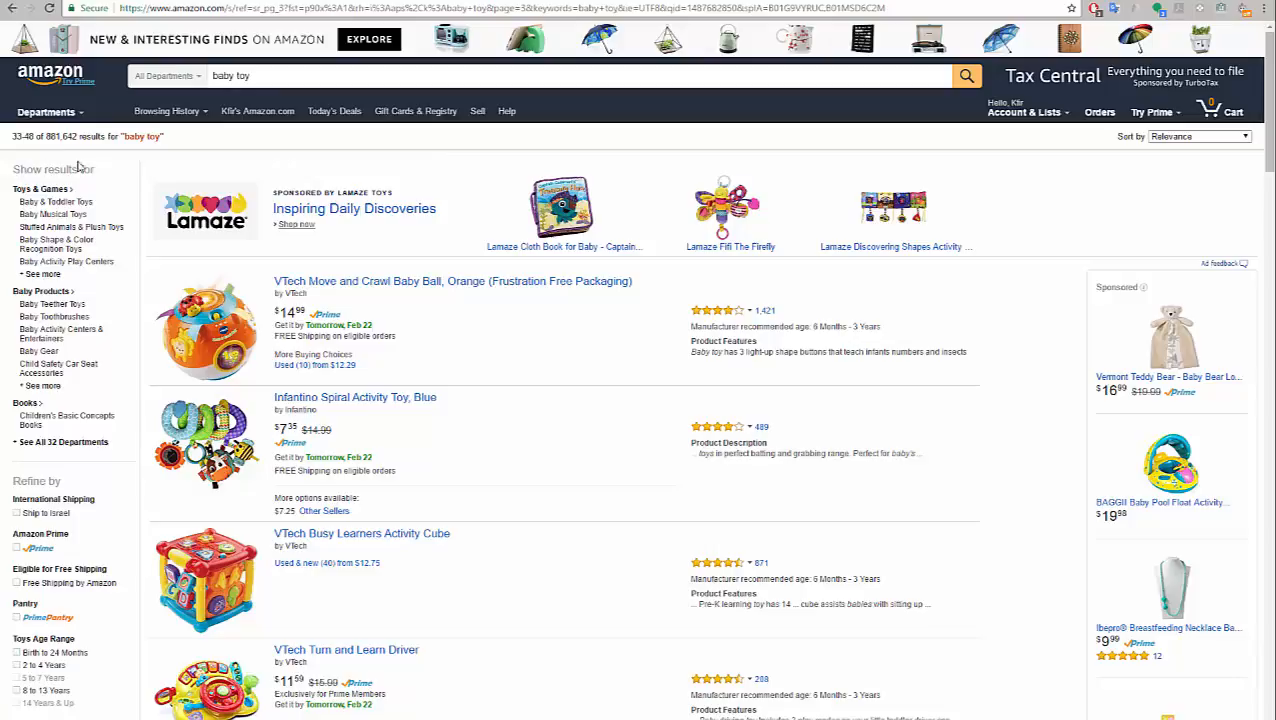
pyautogui.moveTo(221, 256)
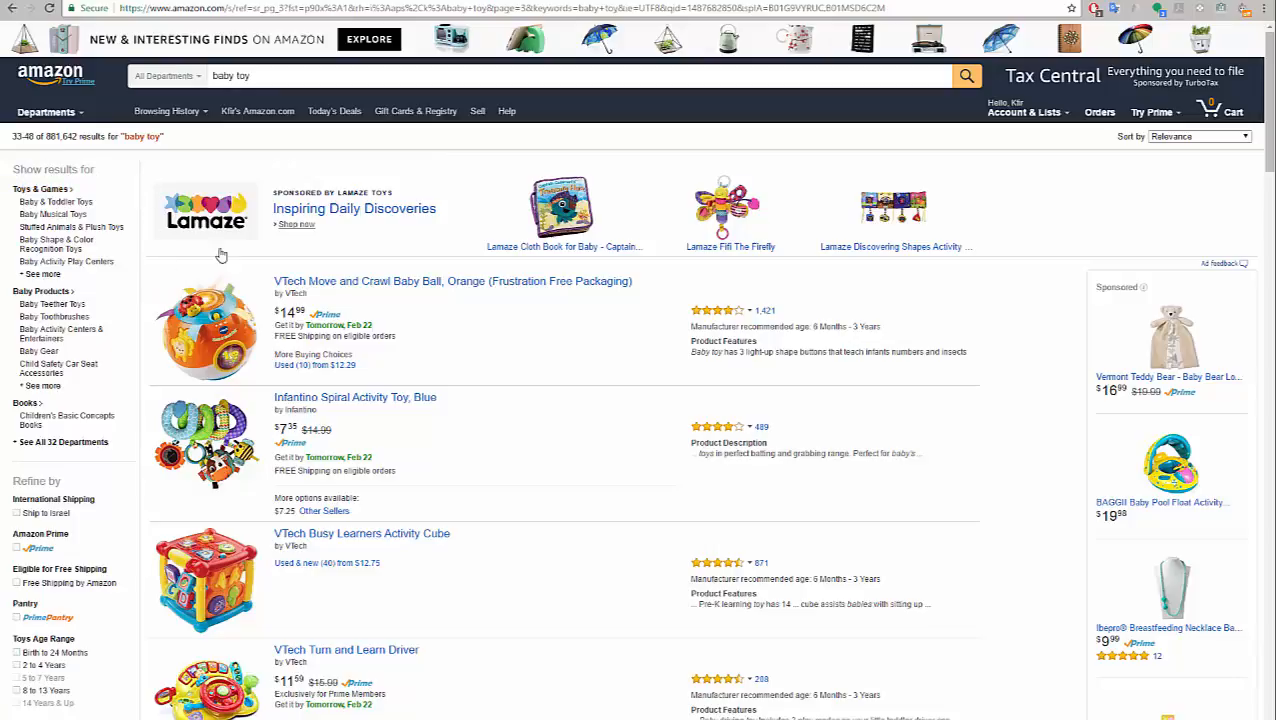
pyautogui.moveTo(1065, 364)
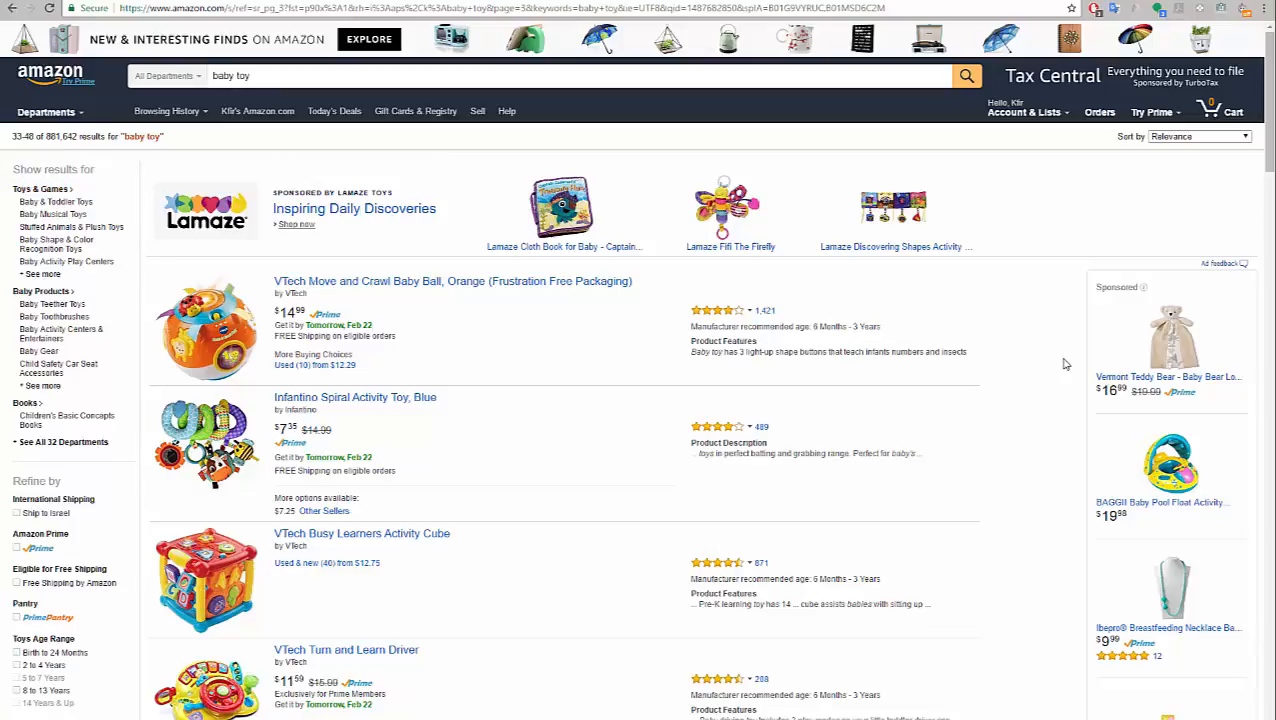
pyautogui.moveTo(458, 99)
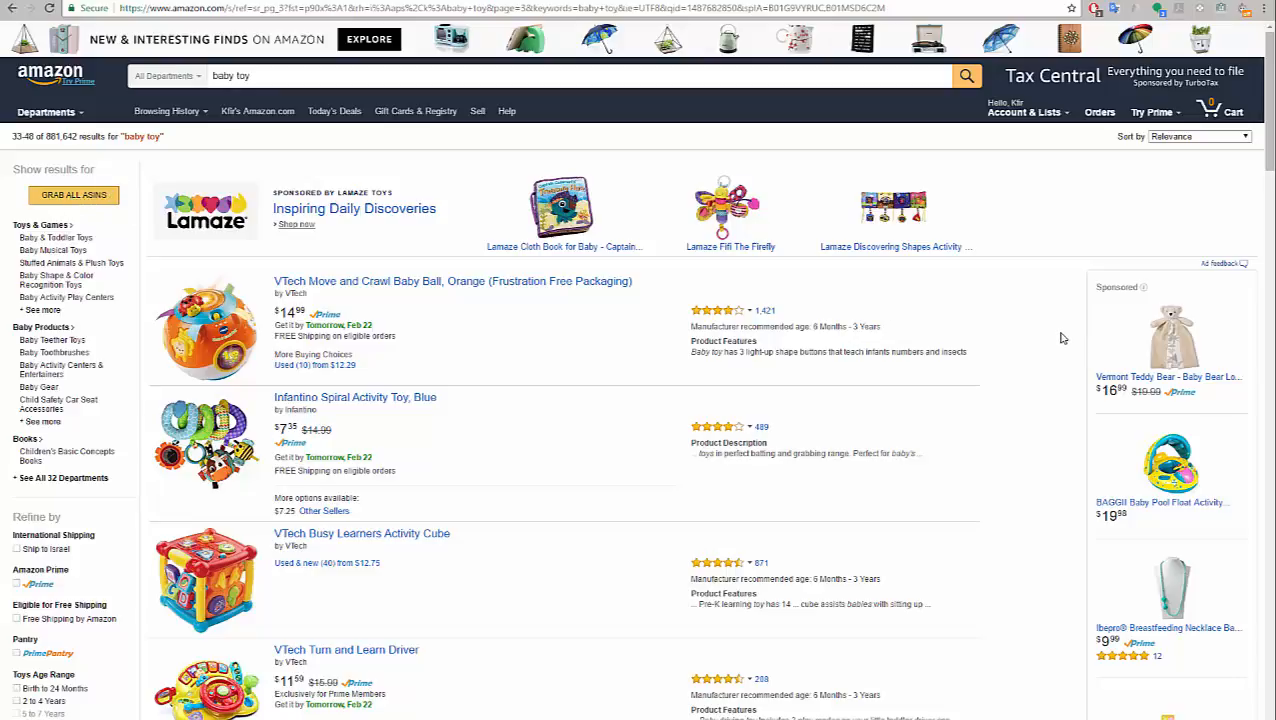
pyautogui.moveTo(73, 195)
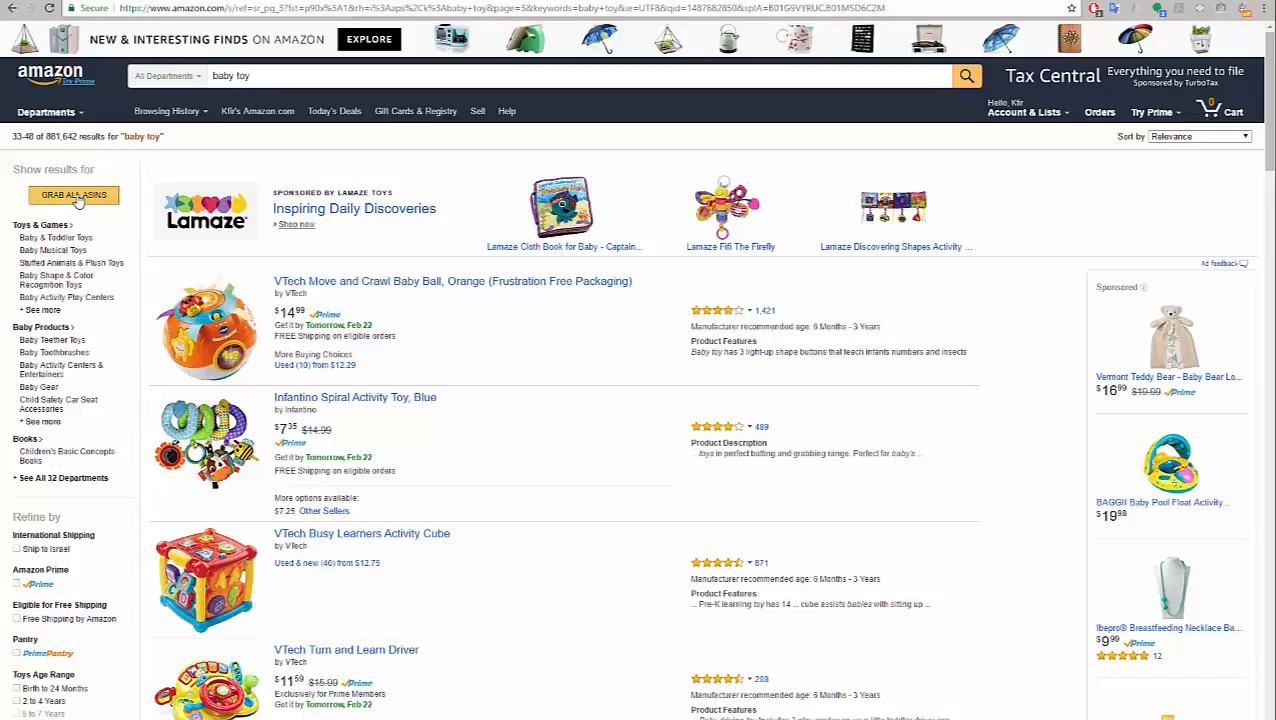
pyautogui.scroll(-3)
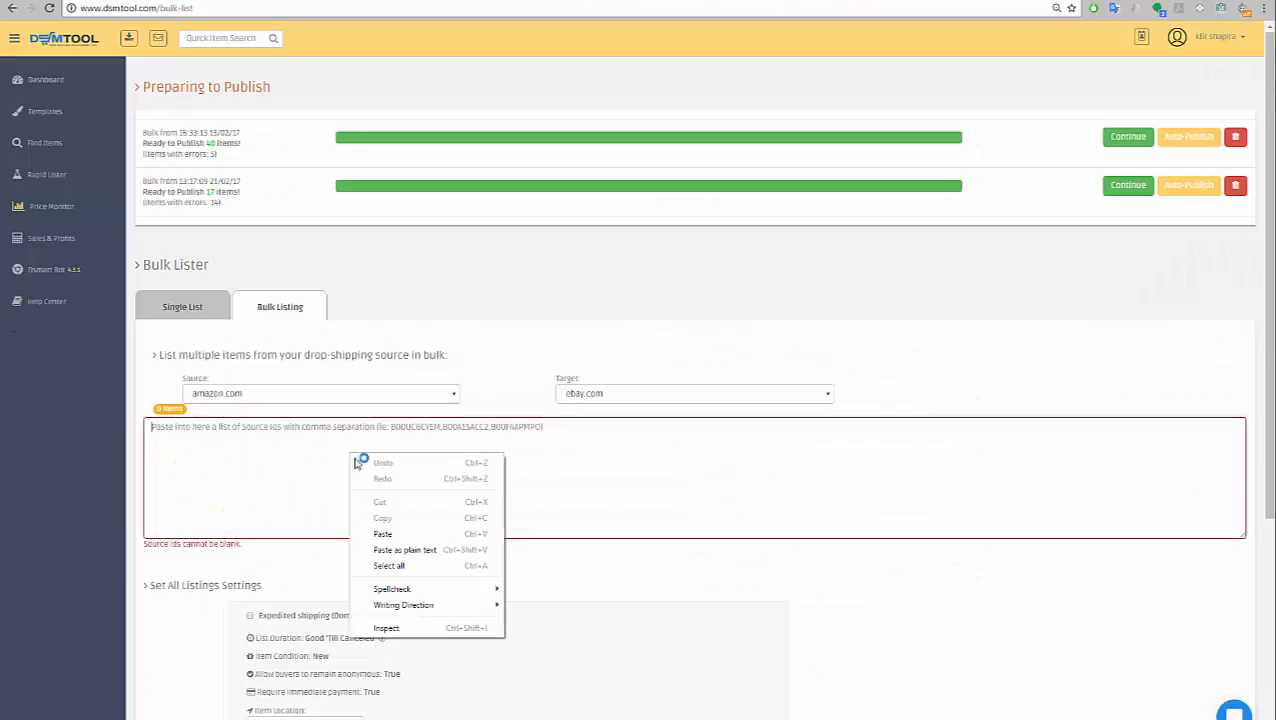
# Paste the grabbed ASINs into the source-id list and scroll to the listing settings
pyautogui.click(383, 533)
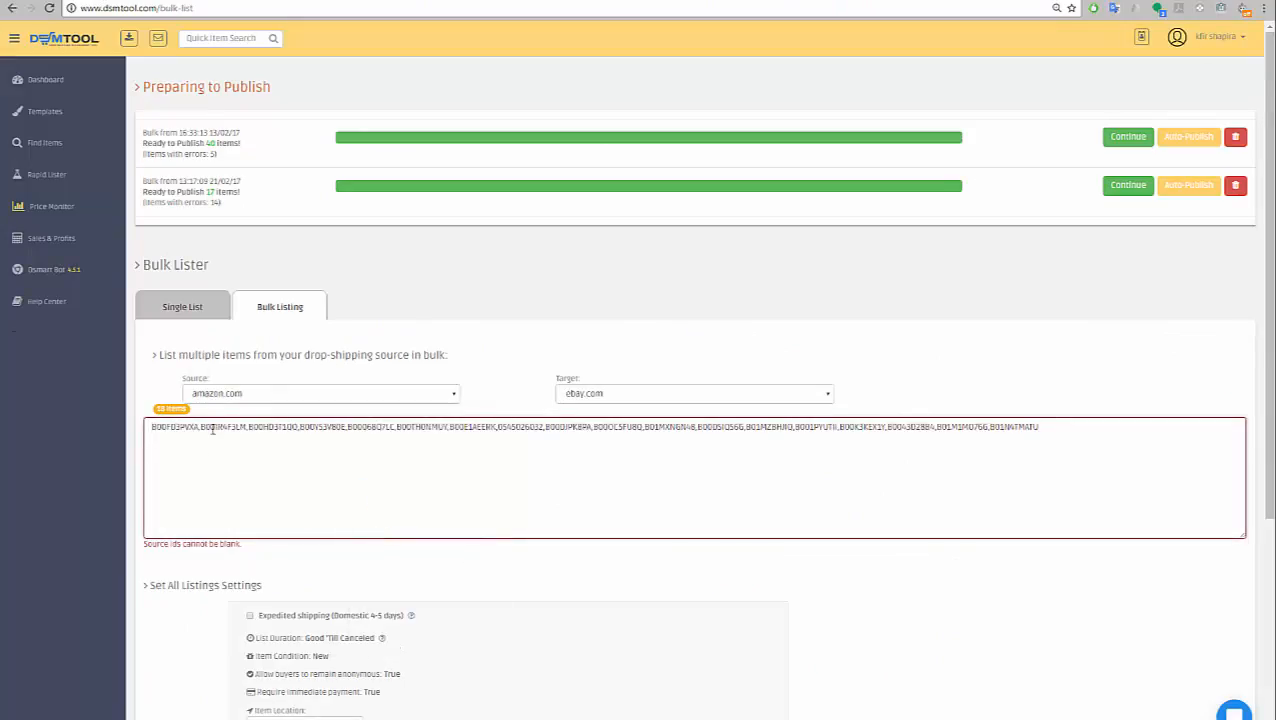
pyautogui.moveTo(635, 393)
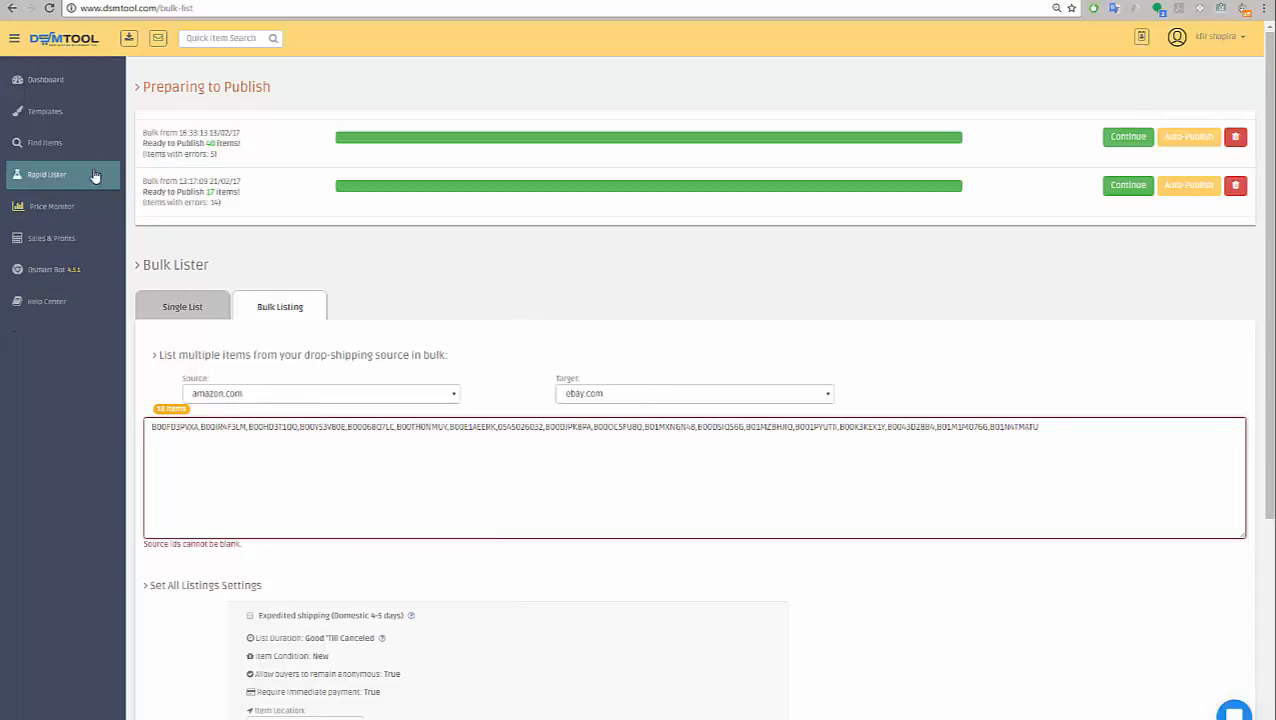
pyautogui.scroll(-3)
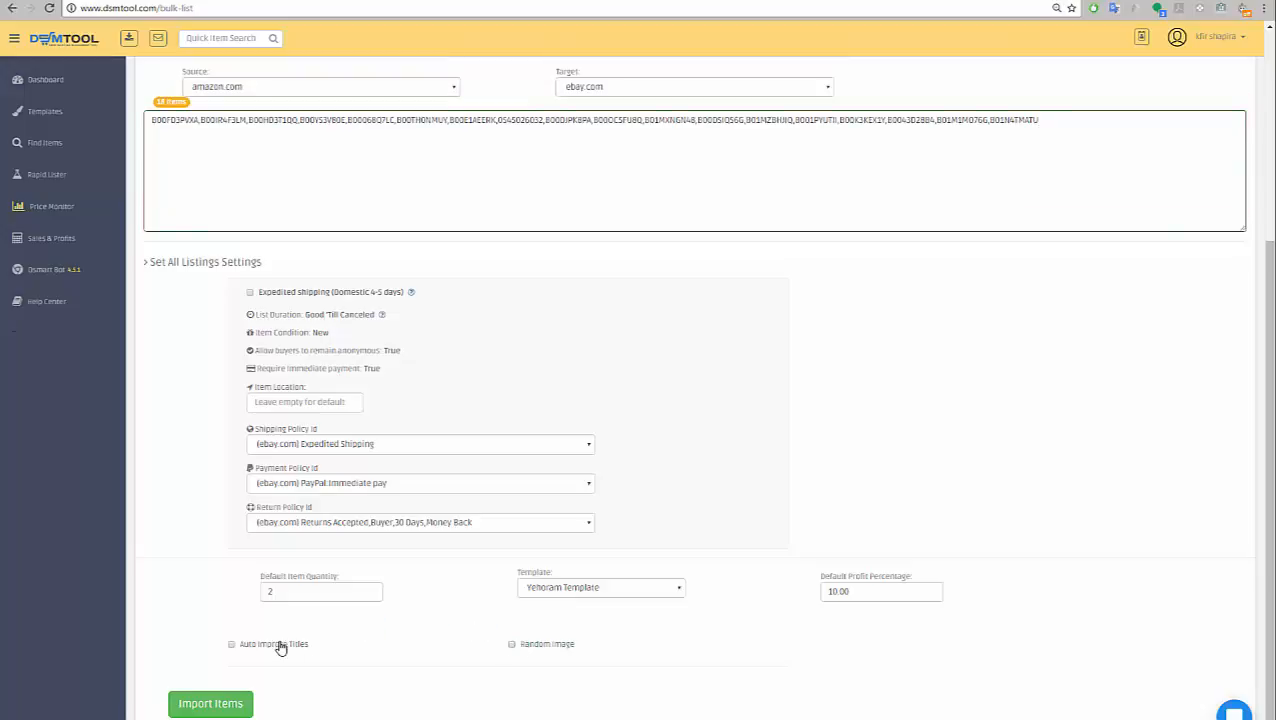
pyautogui.moveTo(278, 650)
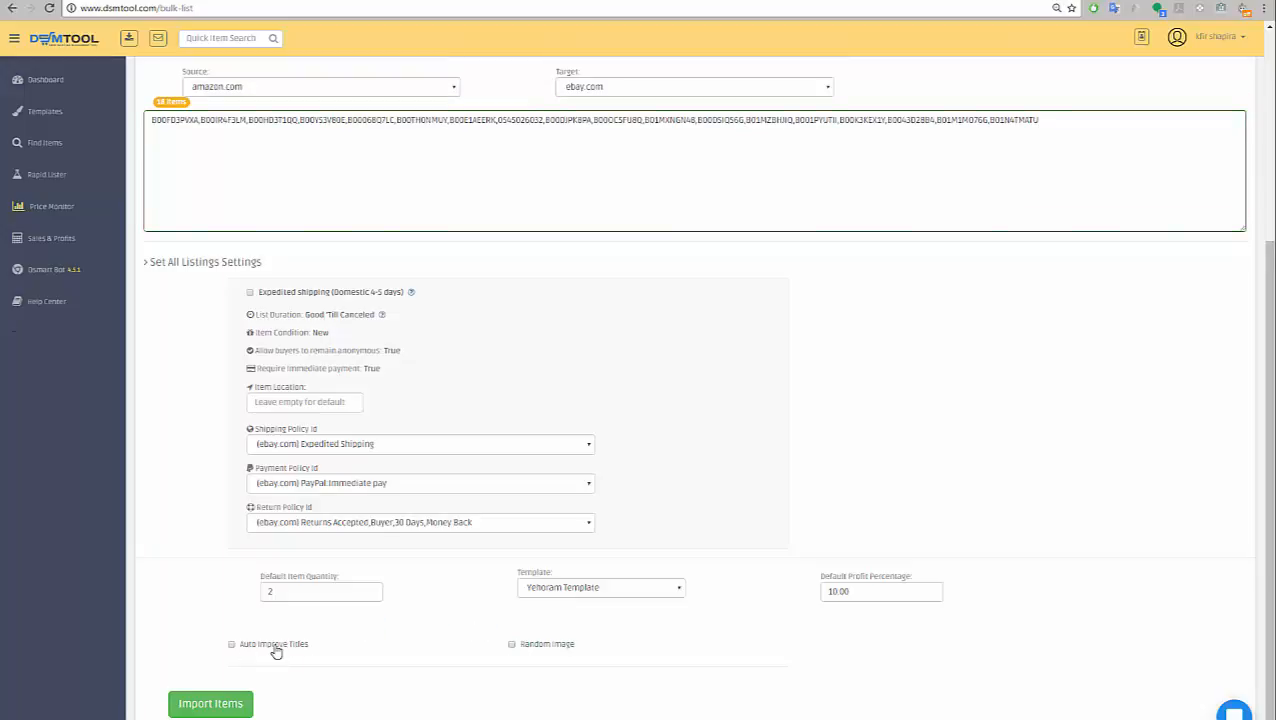
pyautogui.moveTo(250, 640)
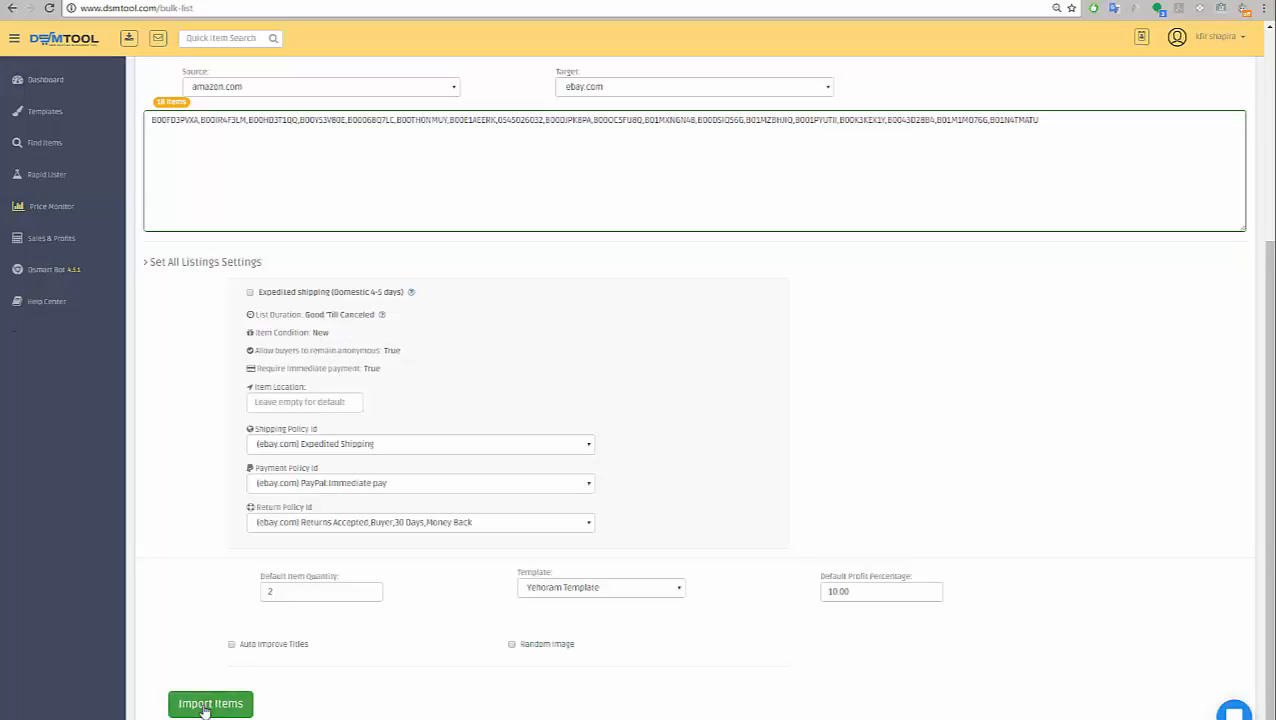
# Import the 18 ids and wait for the new bulk to prepare in Preparing to Publish
pyautogui.click(210, 703)
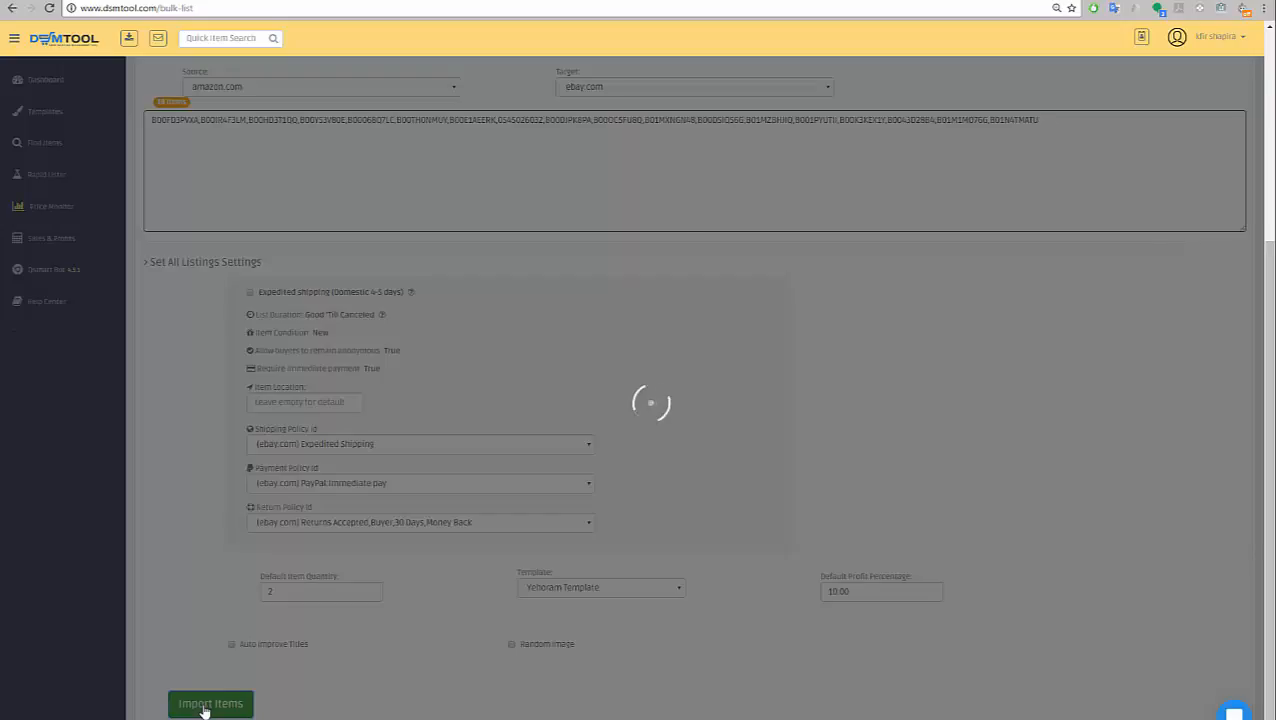
pyautogui.click(210, 703)
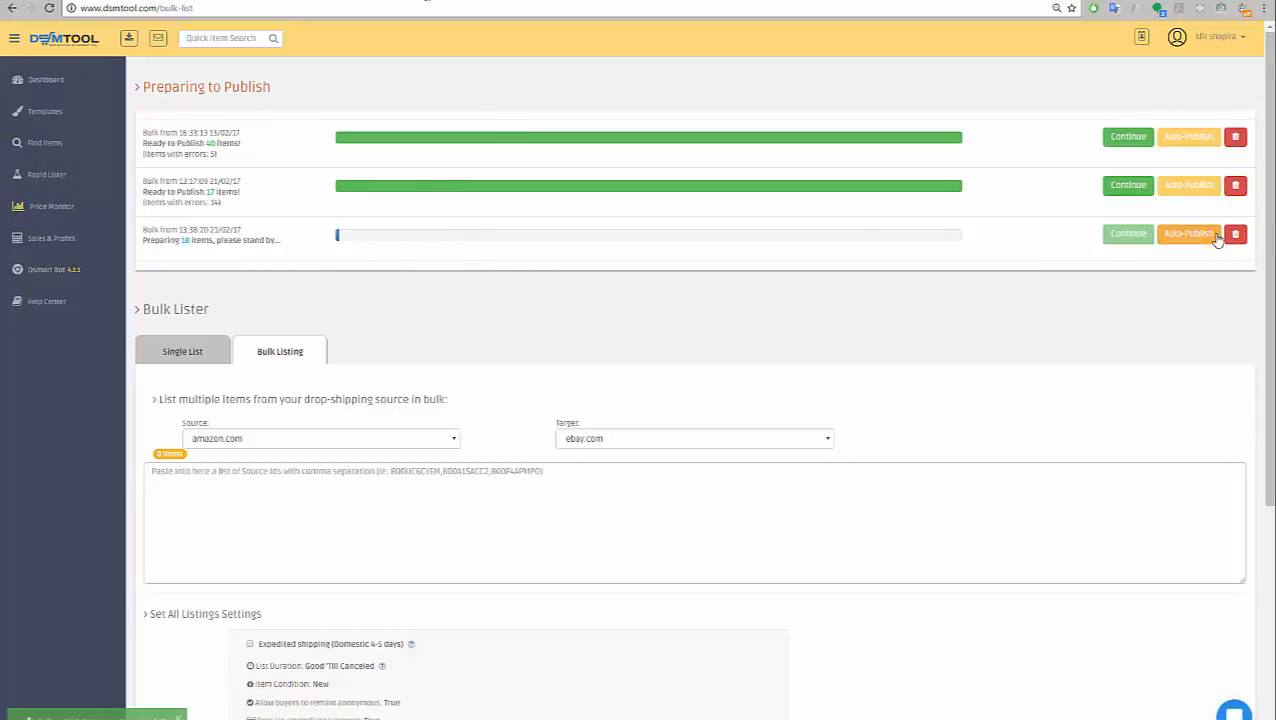
pyautogui.moveTo(1188, 233)
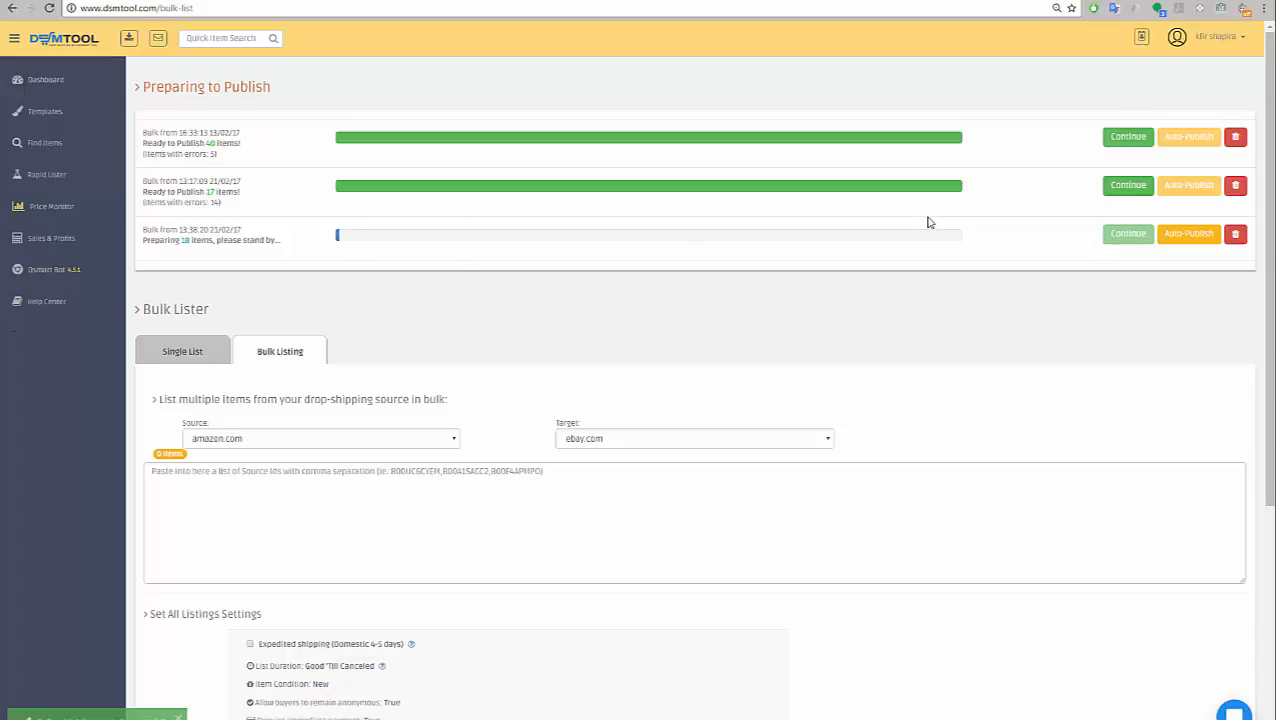
pyautogui.moveTo(911, 248)
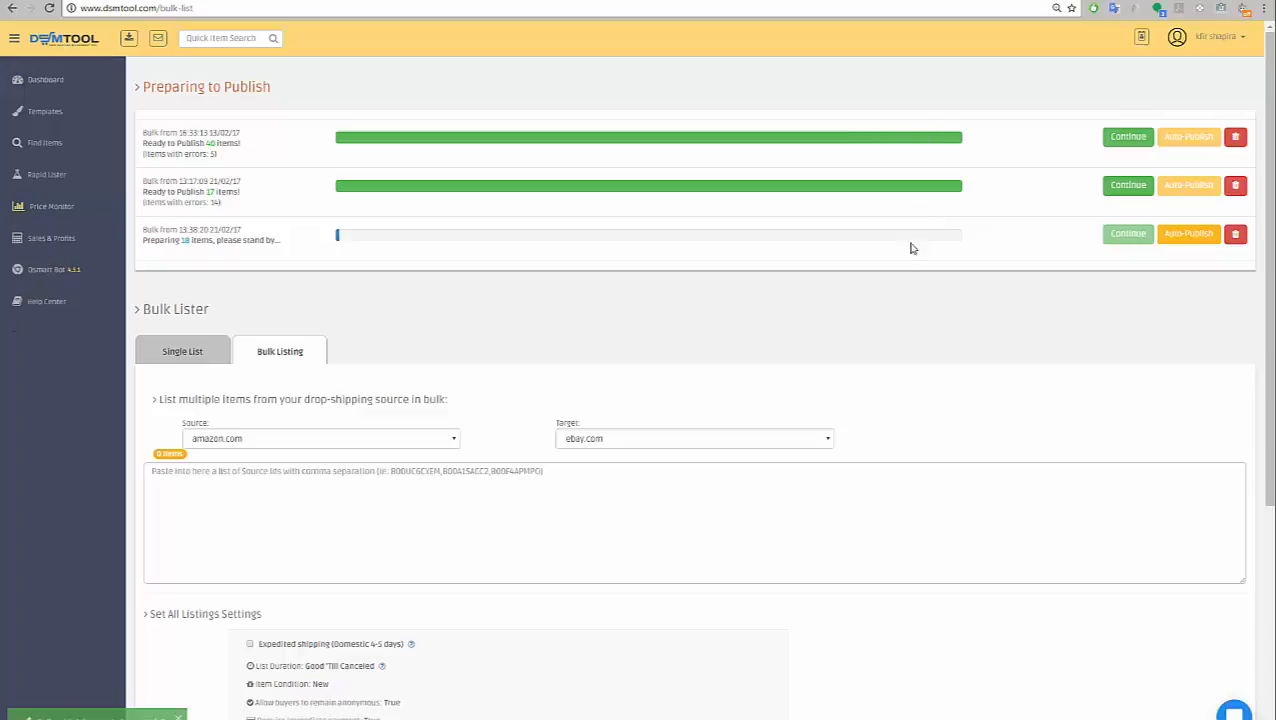
pyautogui.moveTo(905, 252)
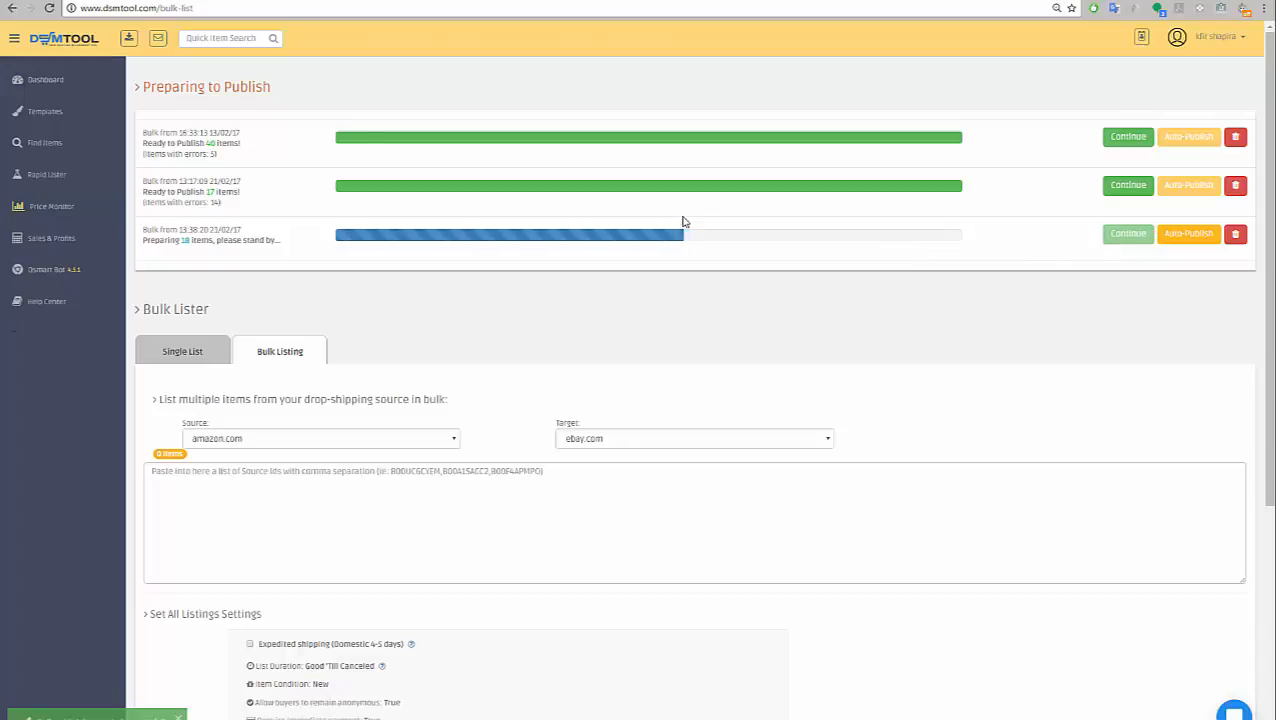
pyautogui.moveTo(520, 169)
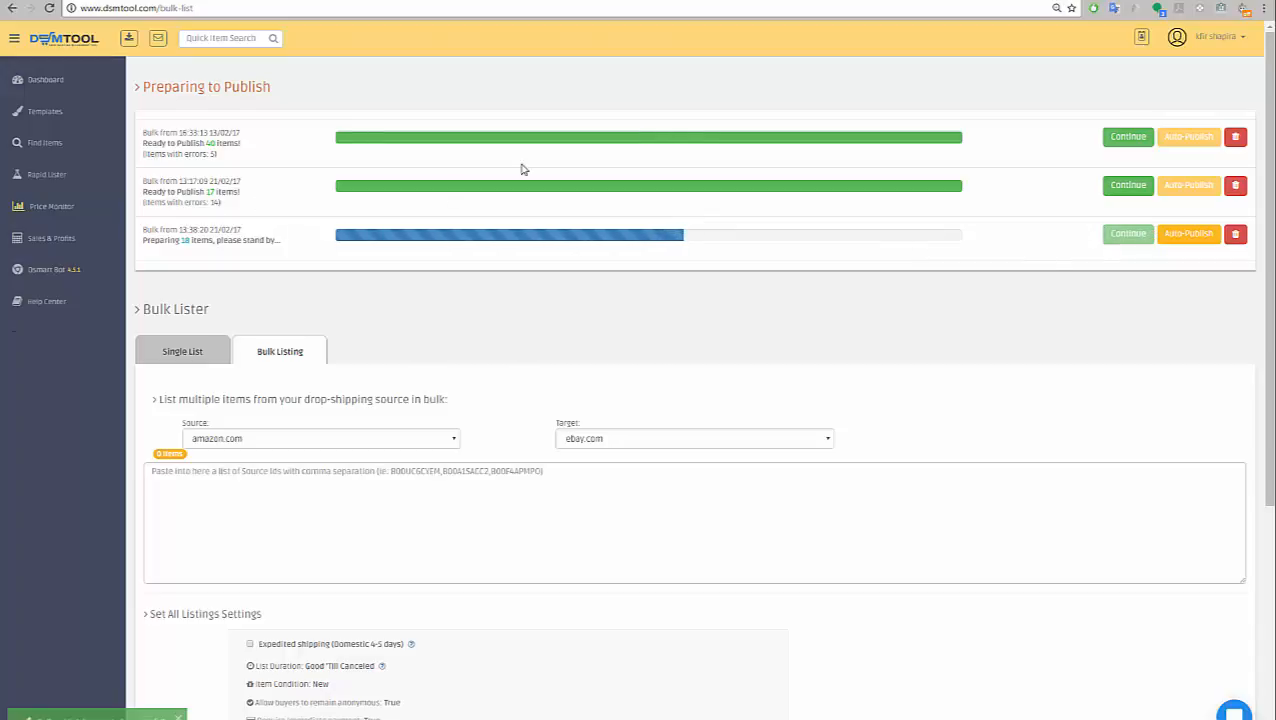
pyautogui.moveTo(1188, 233)
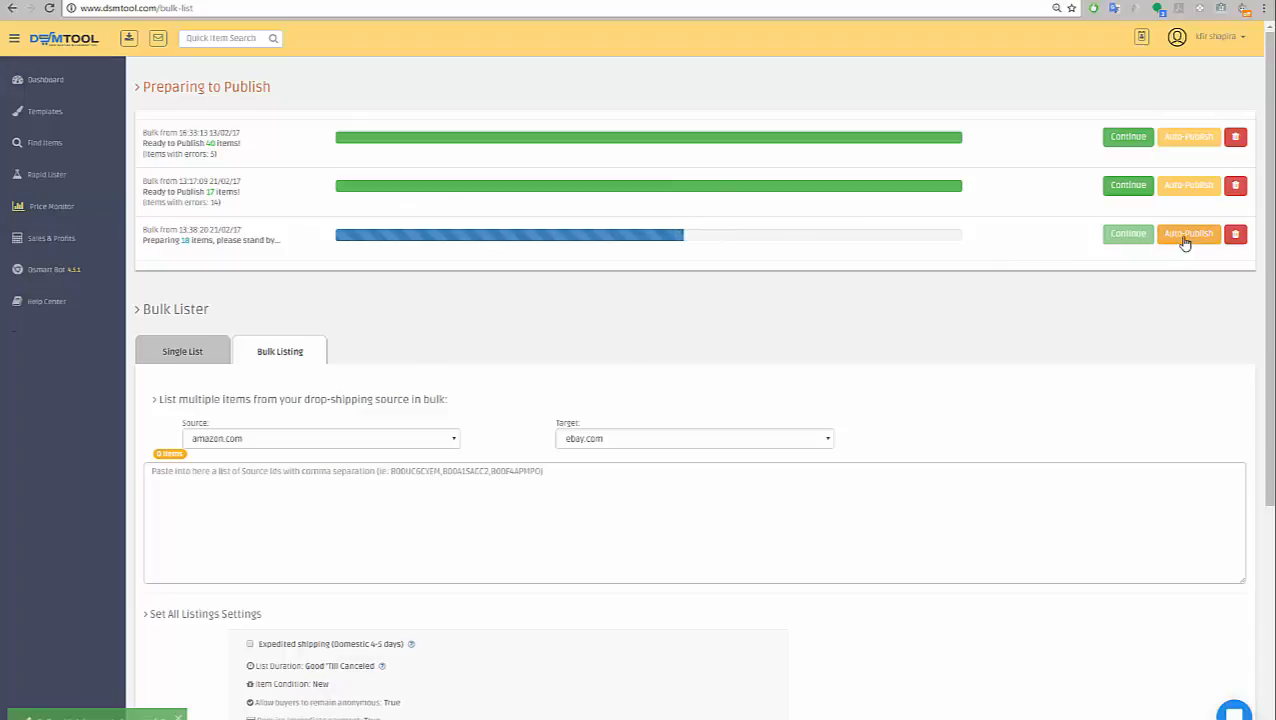
pyautogui.moveTo(1189, 233)
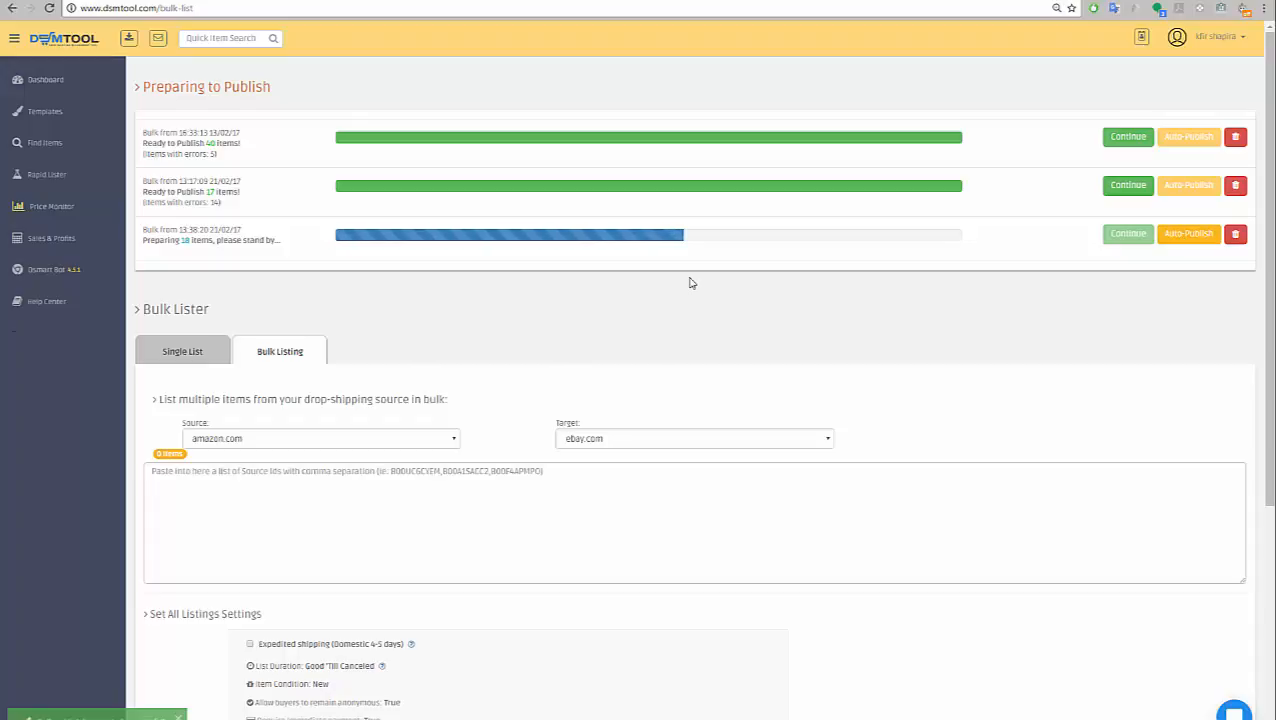
pyautogui.moveTo(950, 232)
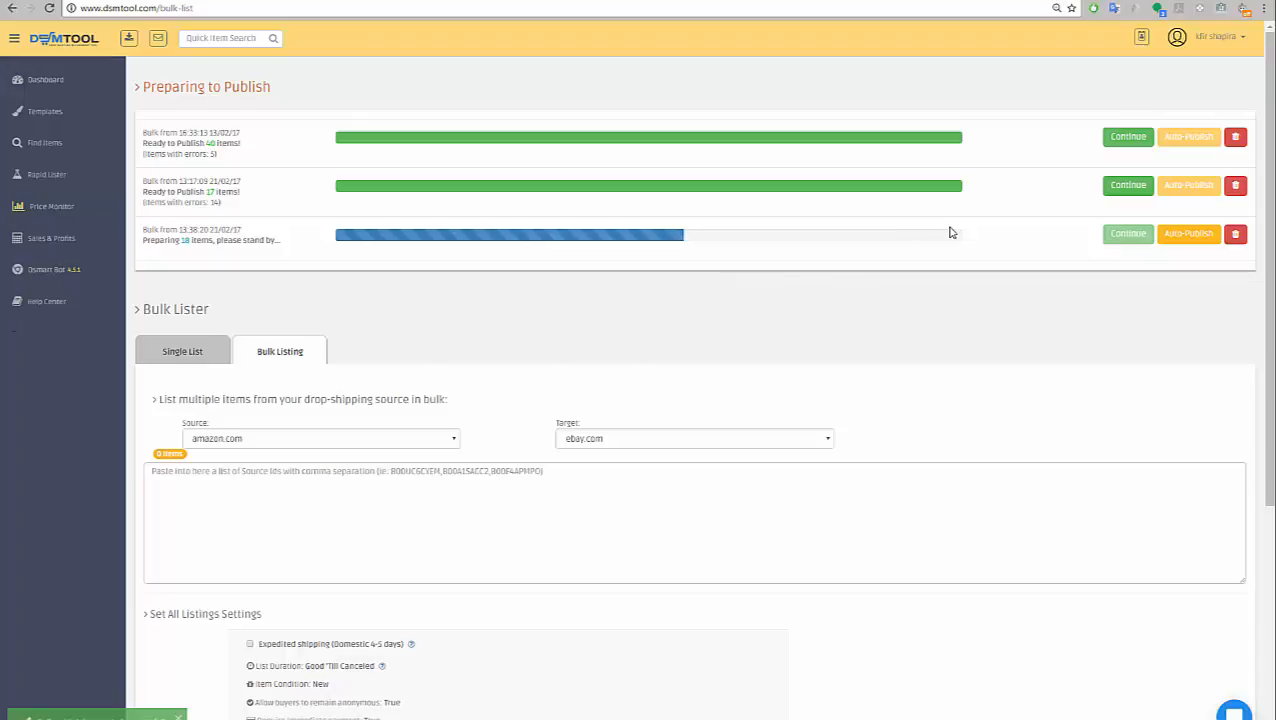
pyautogui.moveTo(1109, 256)
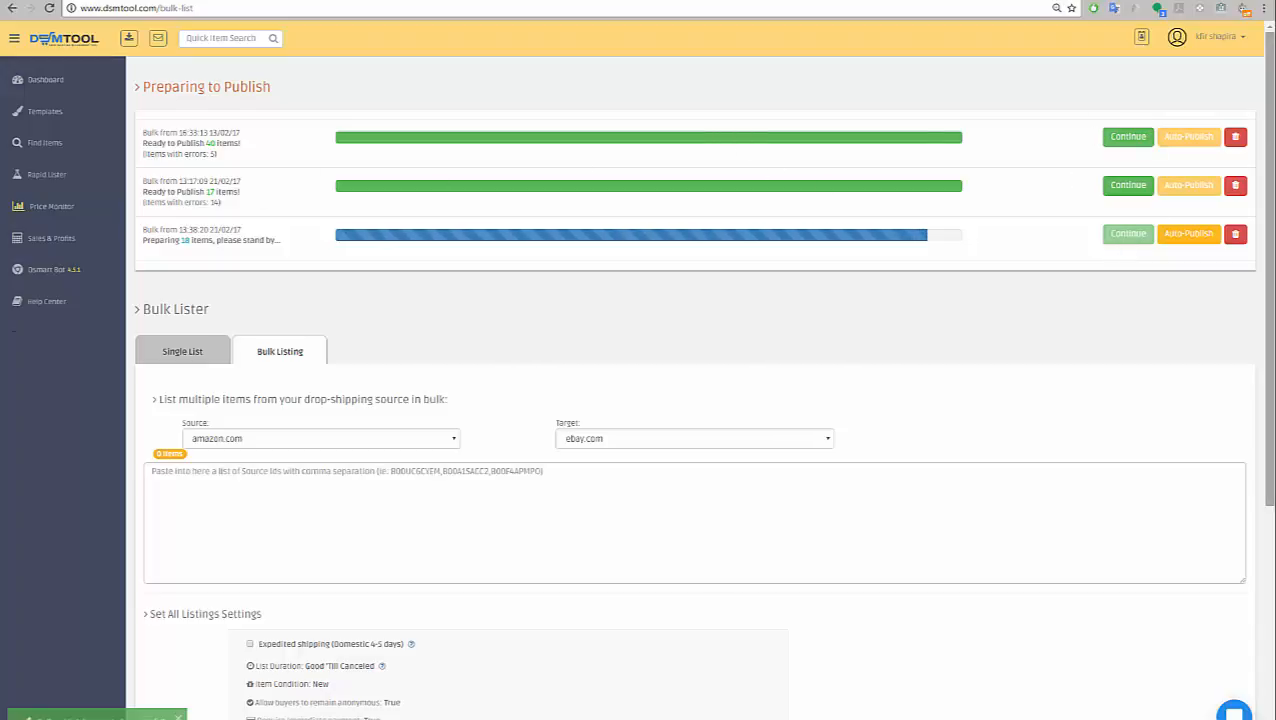
pyautogui.moveTo(1045, 176)
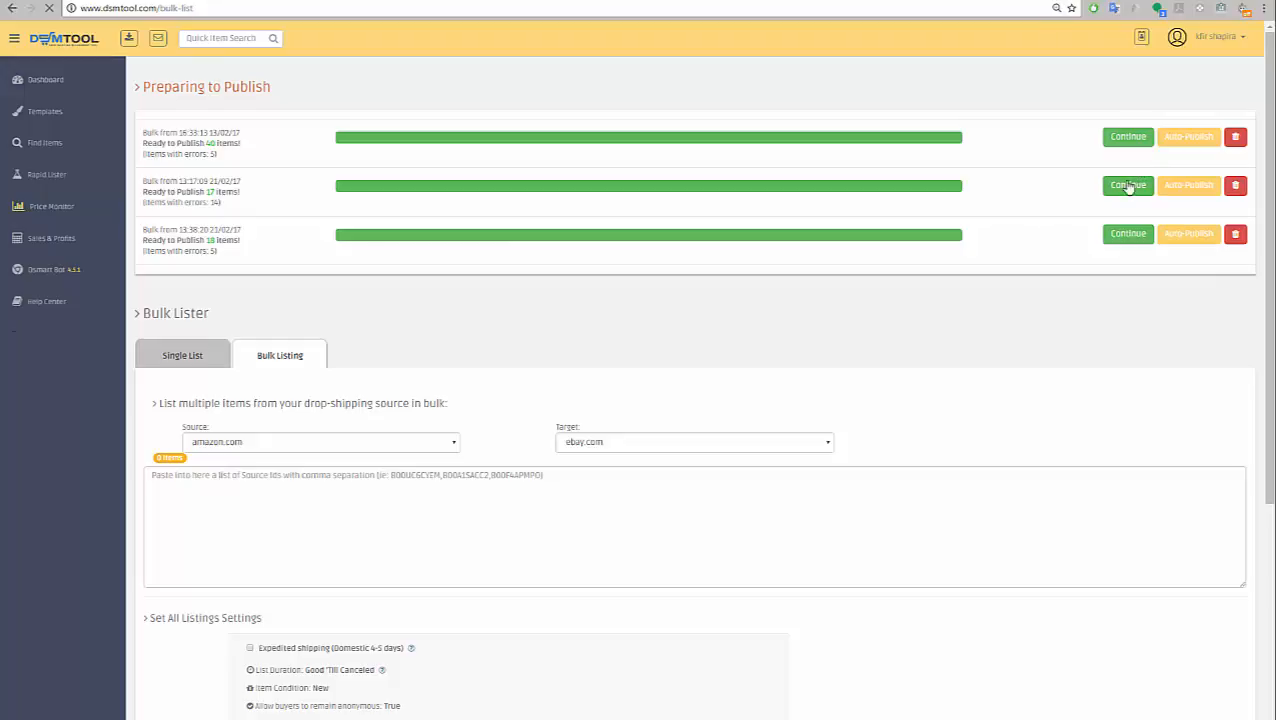
# Open the 13:17:09 21/02/17 bulk, review its errors and three toys, and choose Schedule
pyautogui.click(1128, 185)
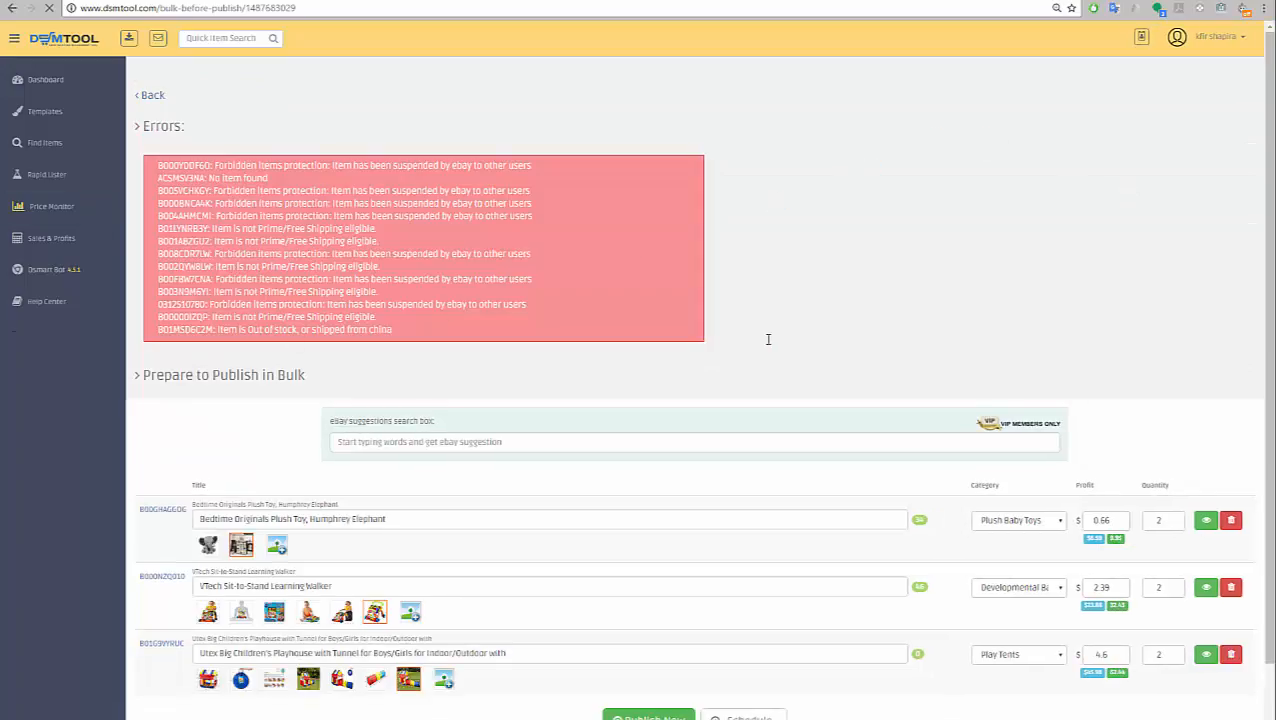
pyautogui.scroll(-3)
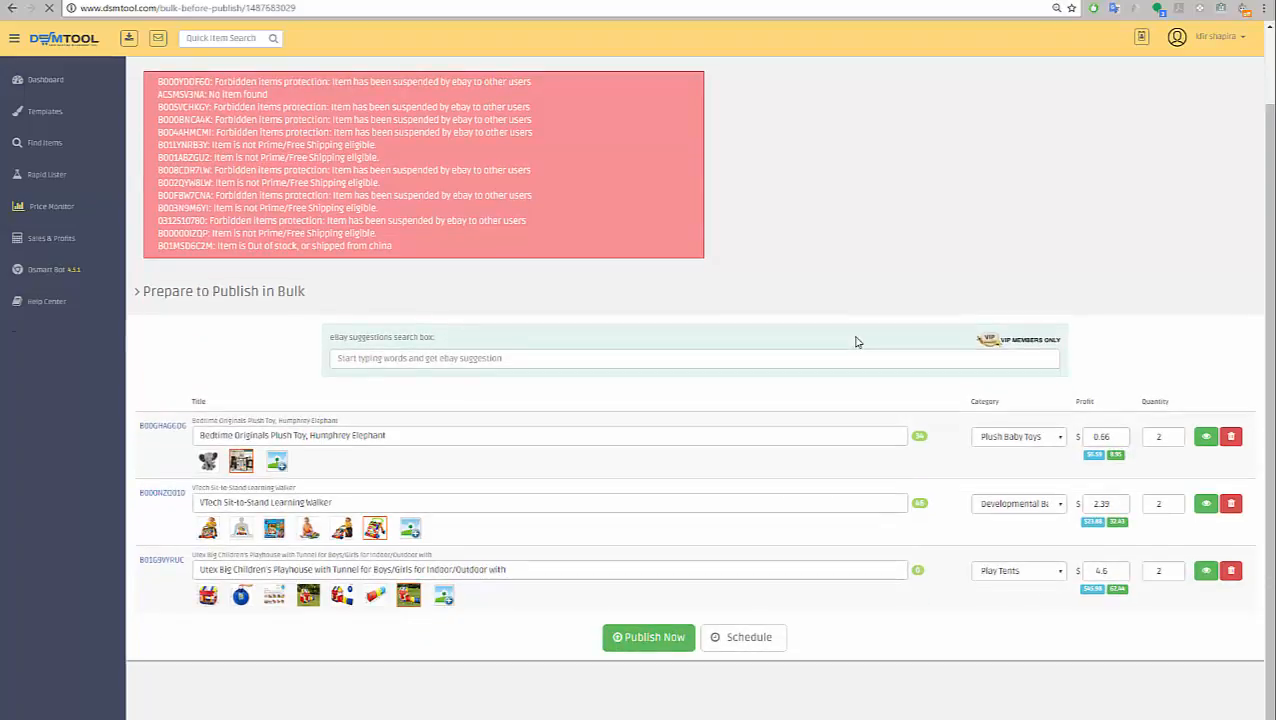
pyautogui.moveTo(828, 327)
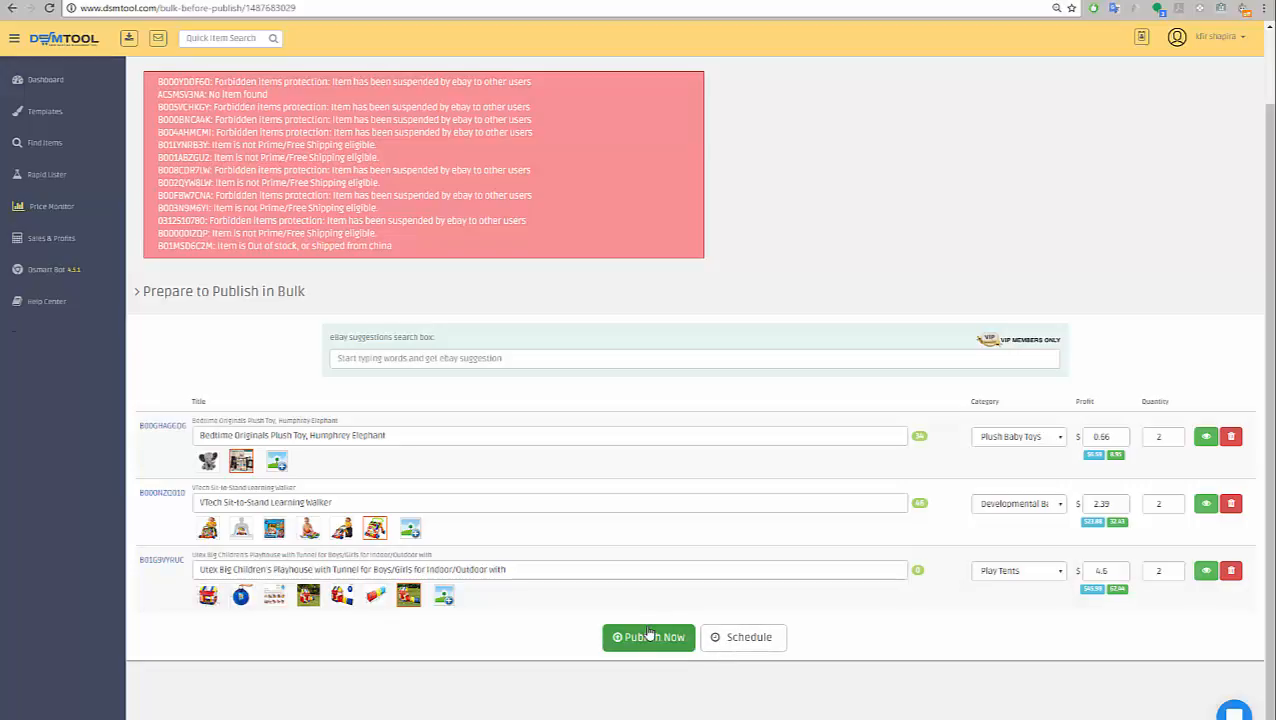
pyautogui.moveTo(639, 650)
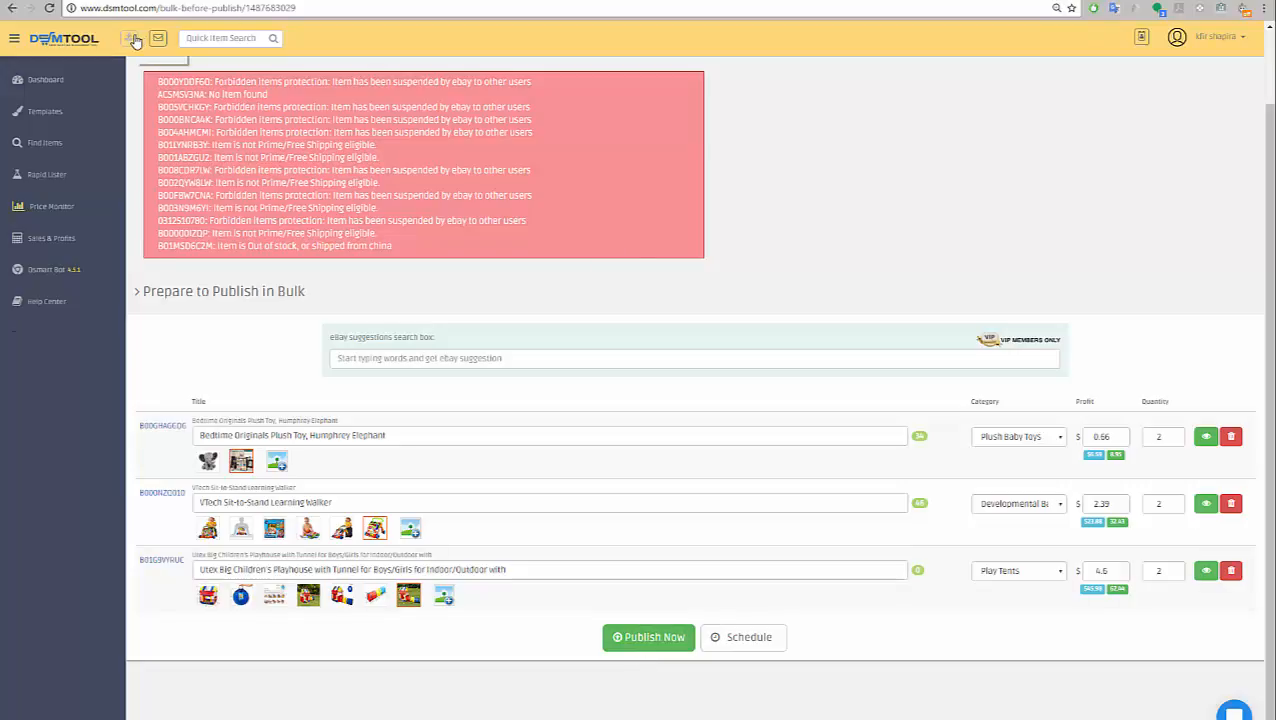
pyautogui.moveTo(130, 38)
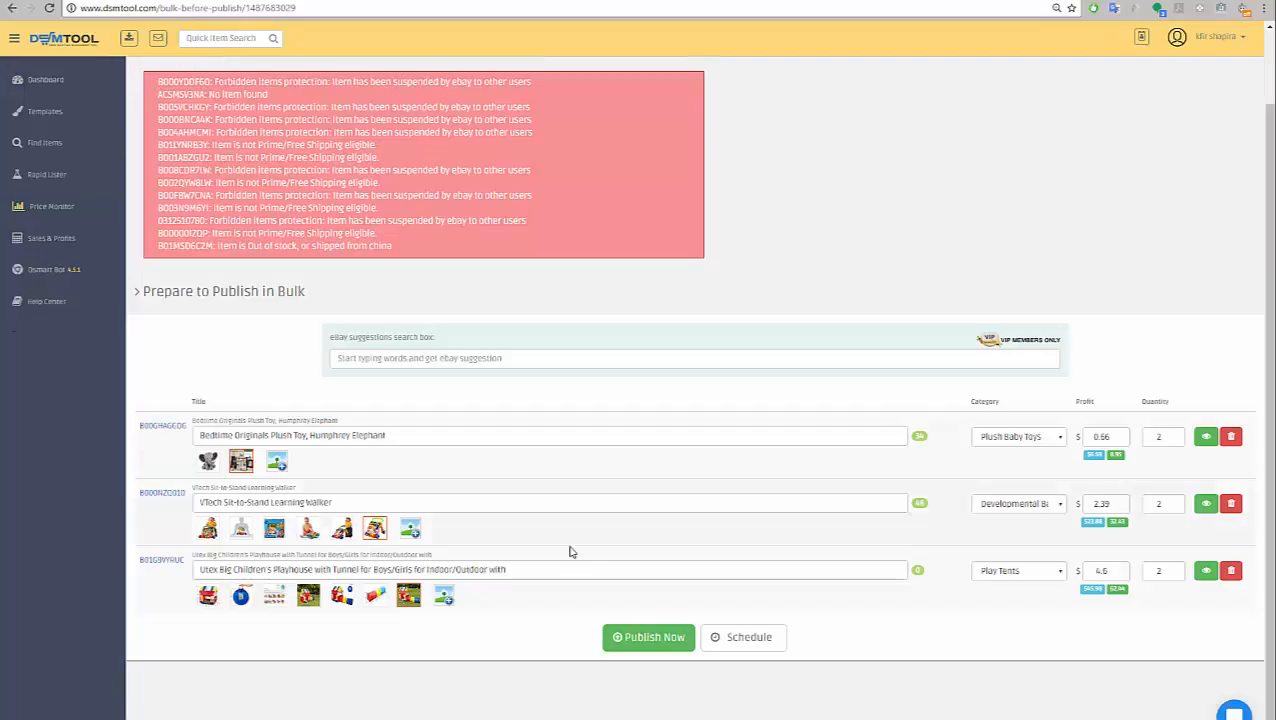
pyautogui.moveTo(743, 637)
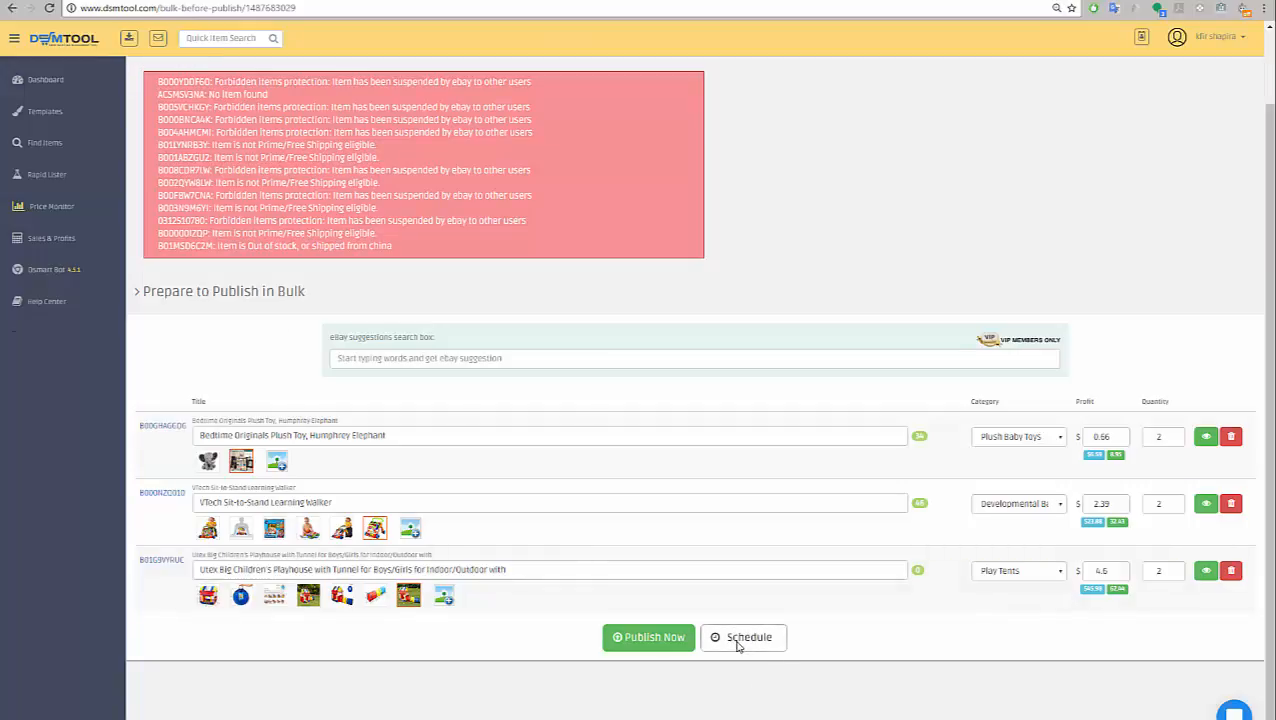
pyautogui.click(743, 637)
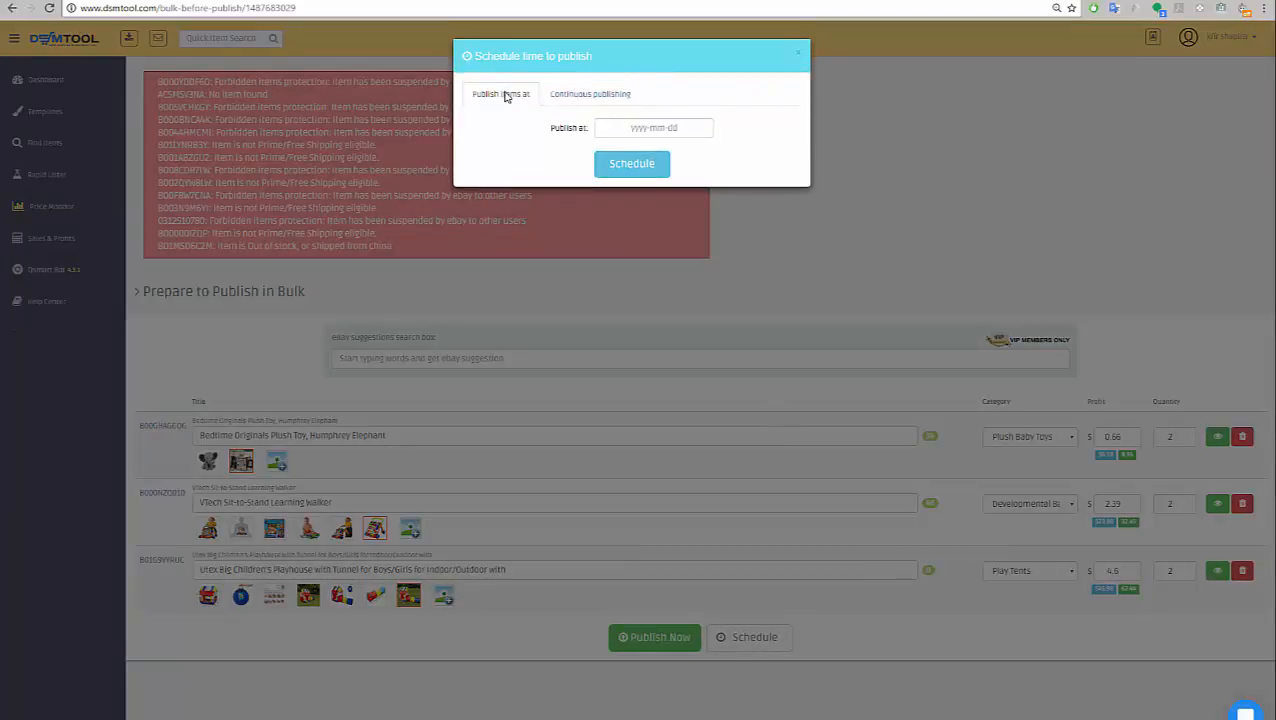
# Pick 22 February 2017 at 23:00 as the publish time and confirm the schedule
pyautogui.click(654, 127)
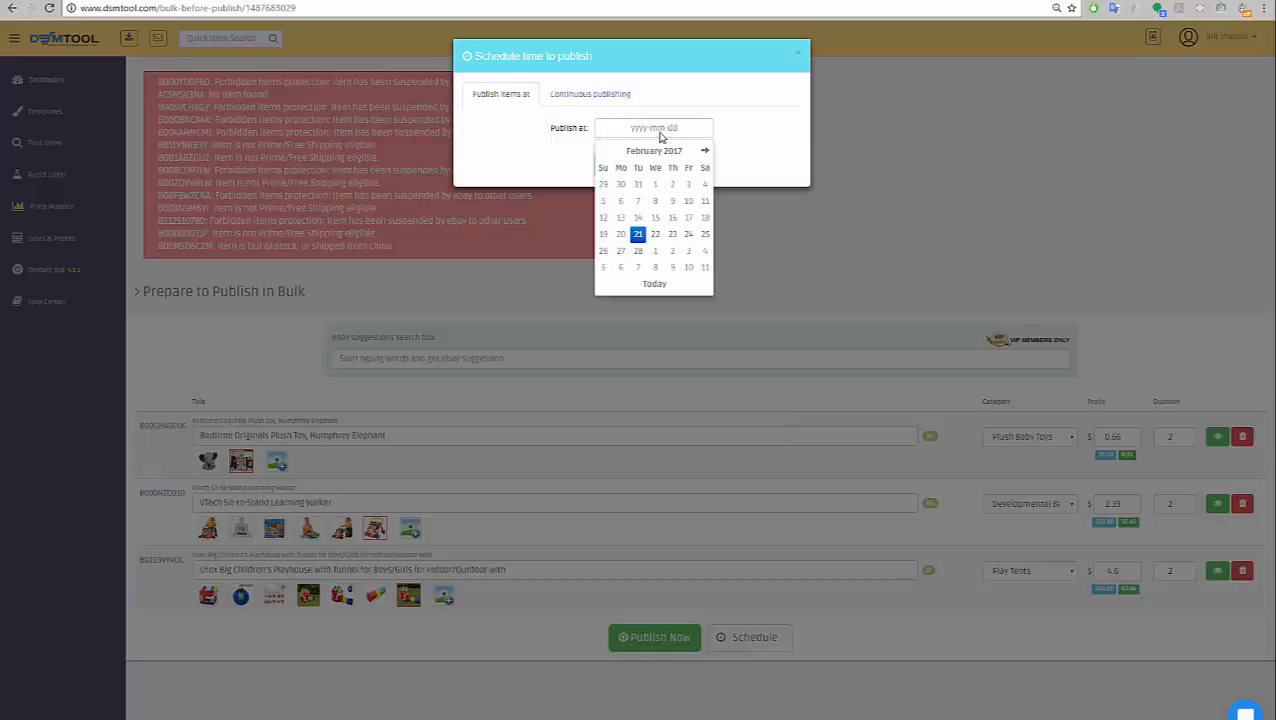
pyautogui.moveTo(667, 258)
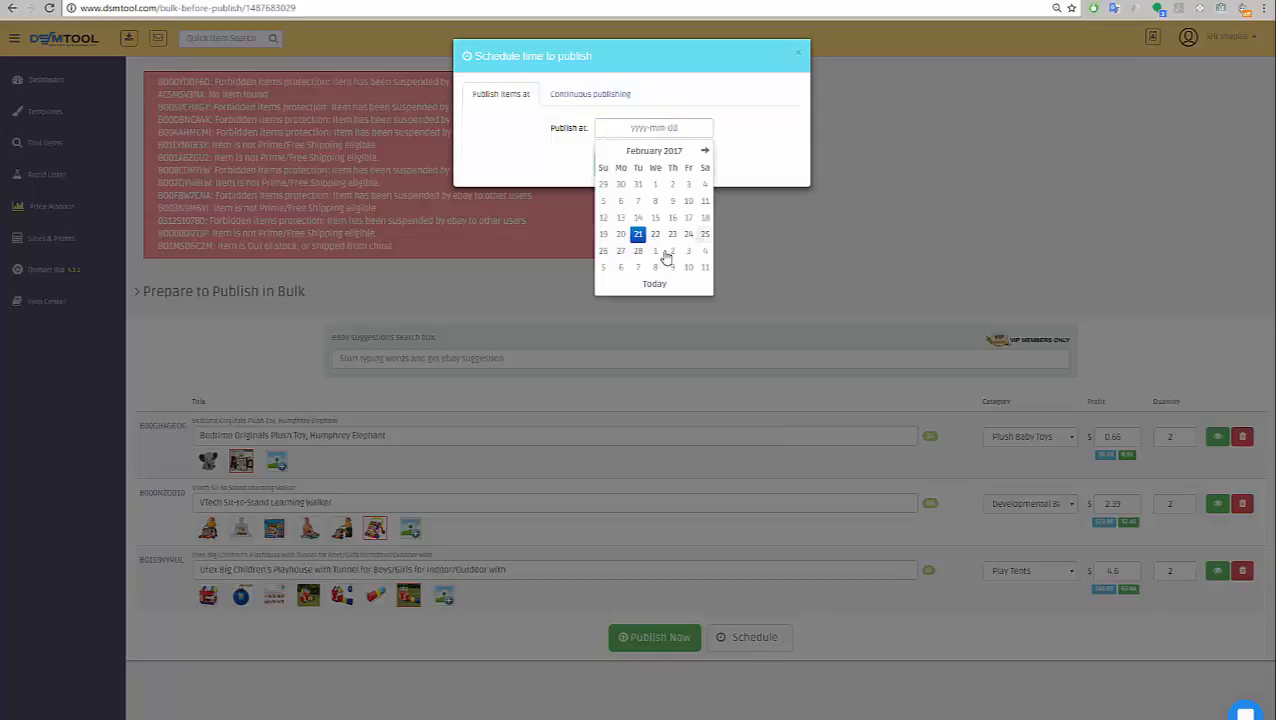
pyautogui.moveTo(656, 240)
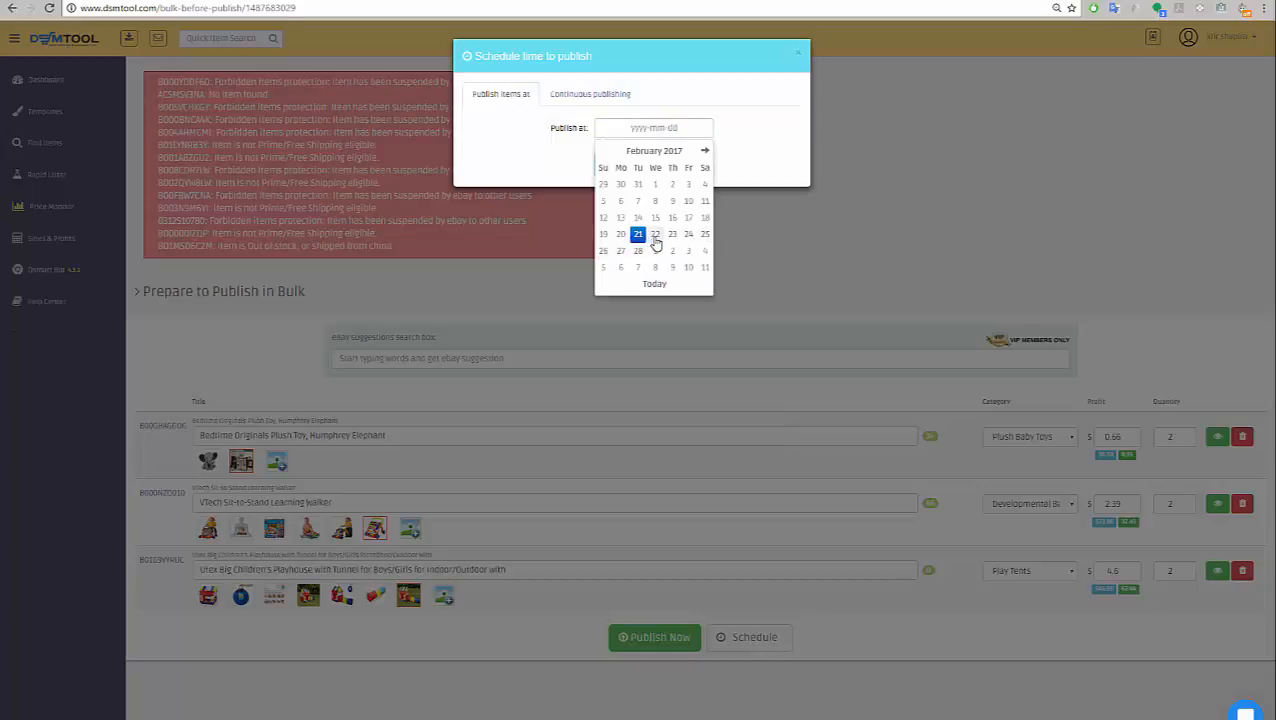
pyautogui.moveTo(671, 167)
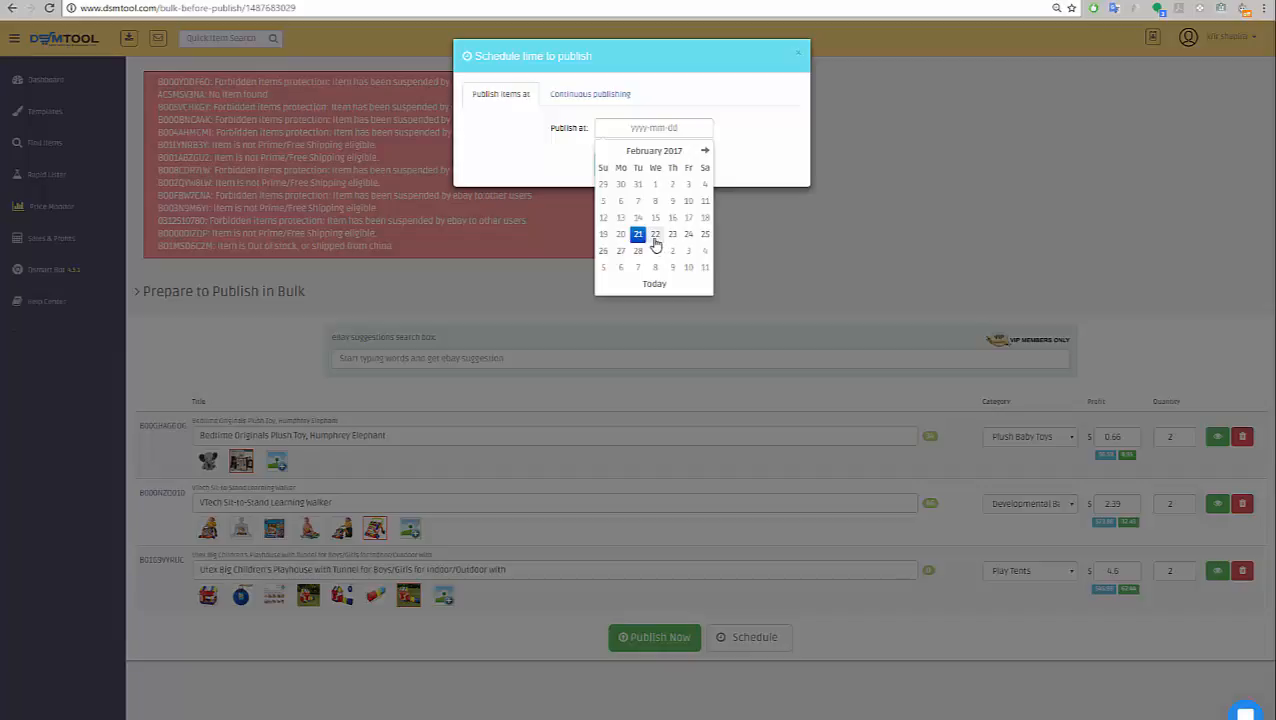
pyautogui.click(655, 233)
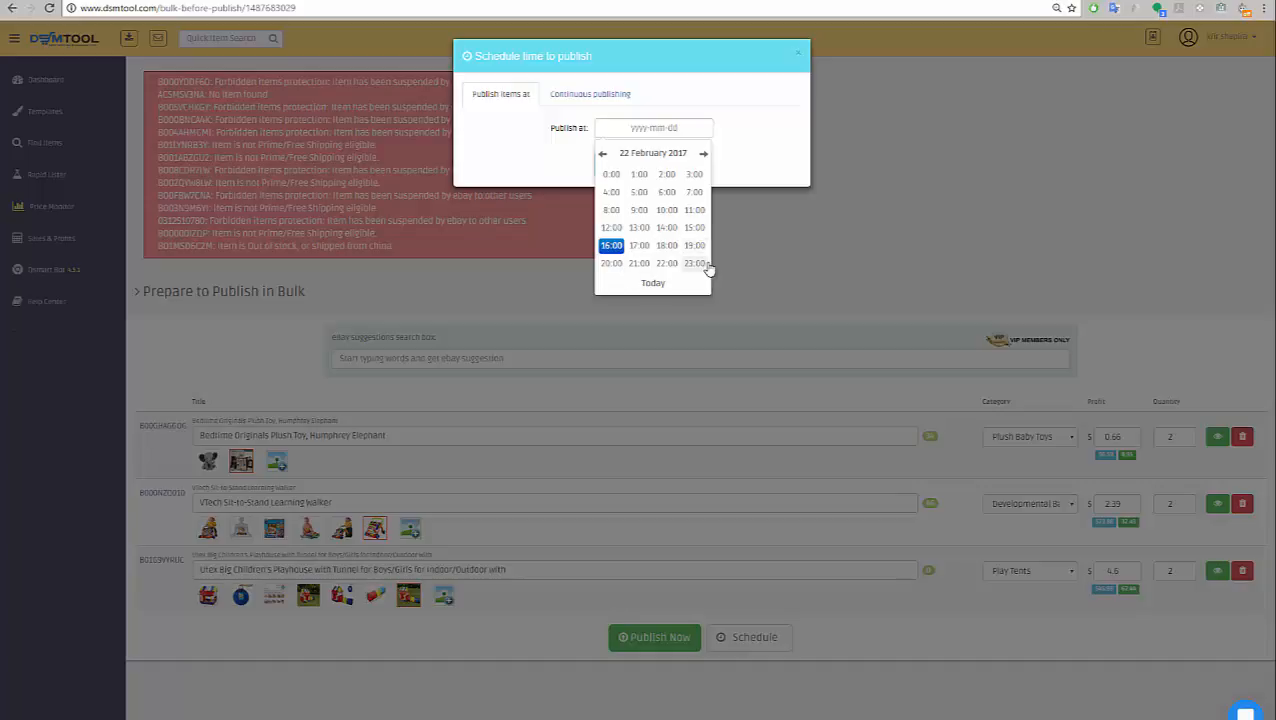
pyautogui.click(694, 263)
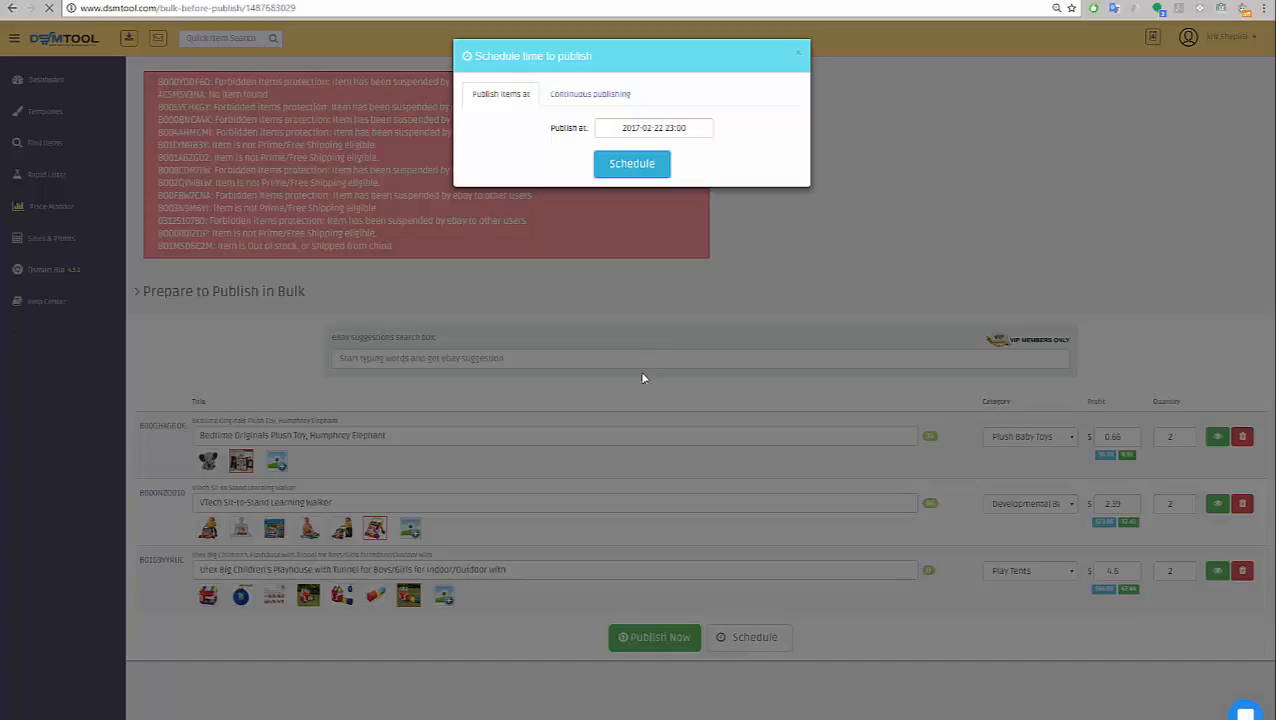
pyautogui.click(631, 163)
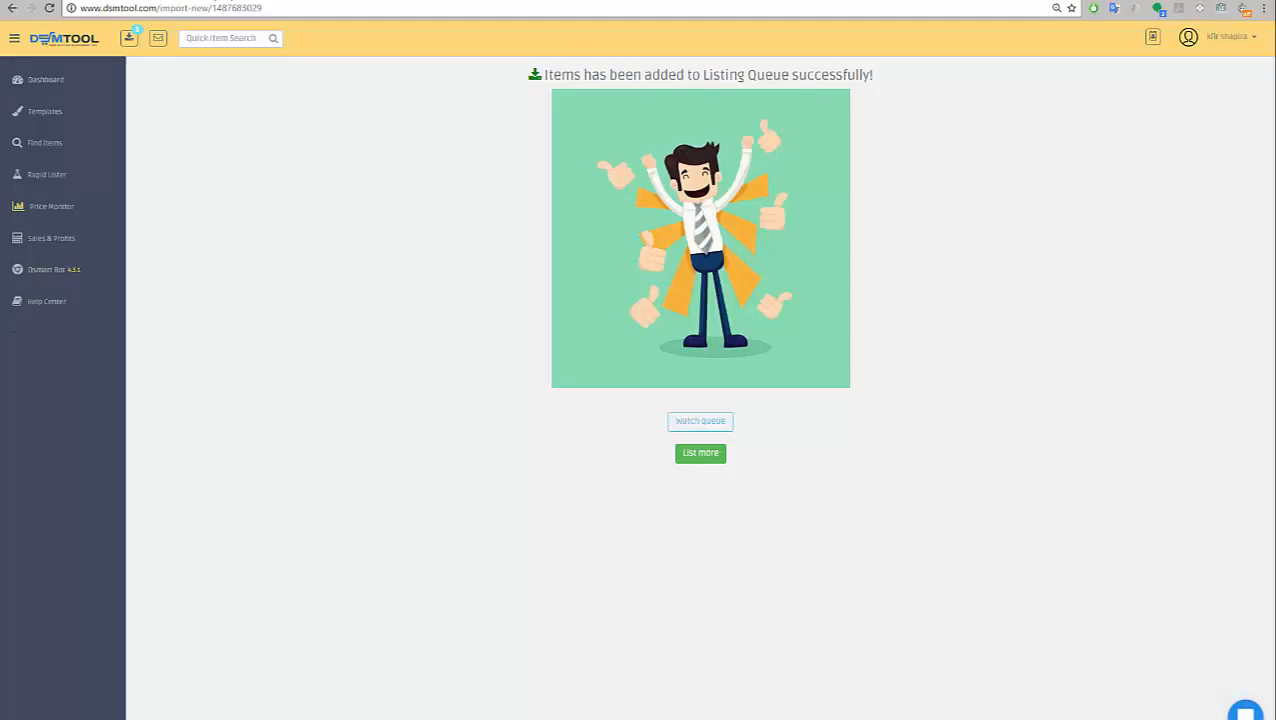
pyautogui.moveTo(128, 38)
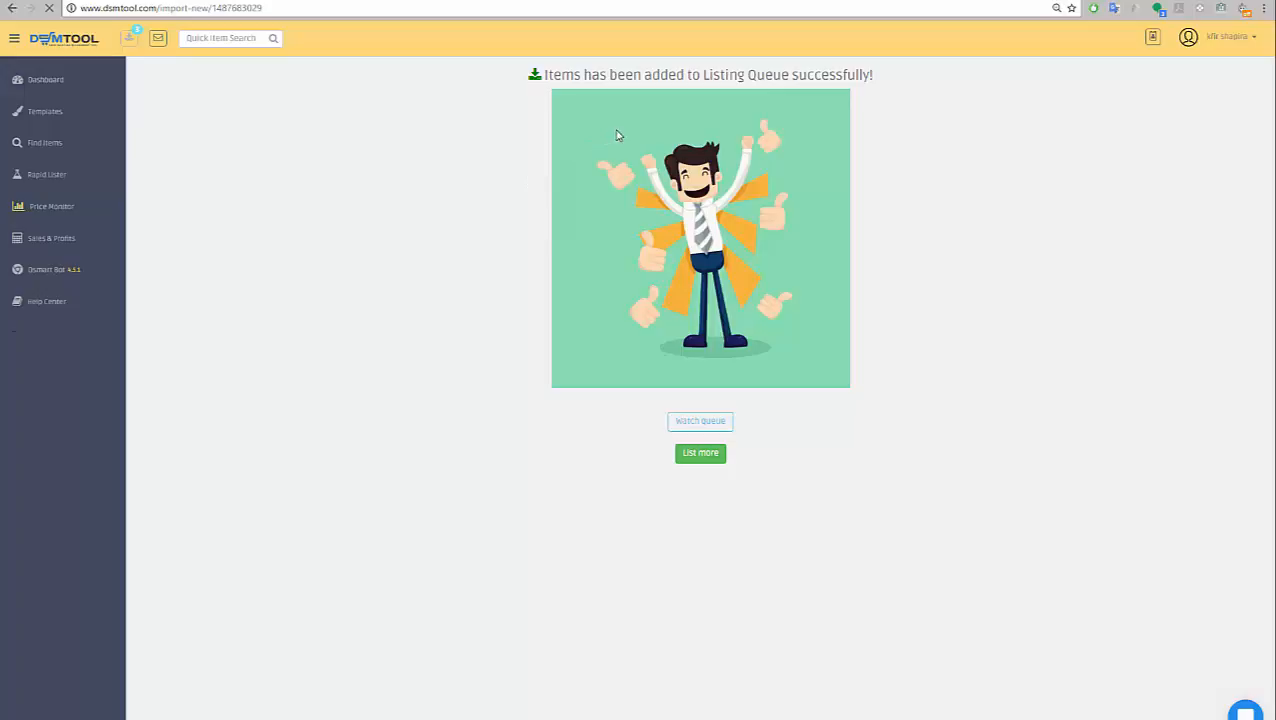
# Check the three Pending toy listings in the queue, then go to Rapid Lister
pyautogui.click(700, 421)
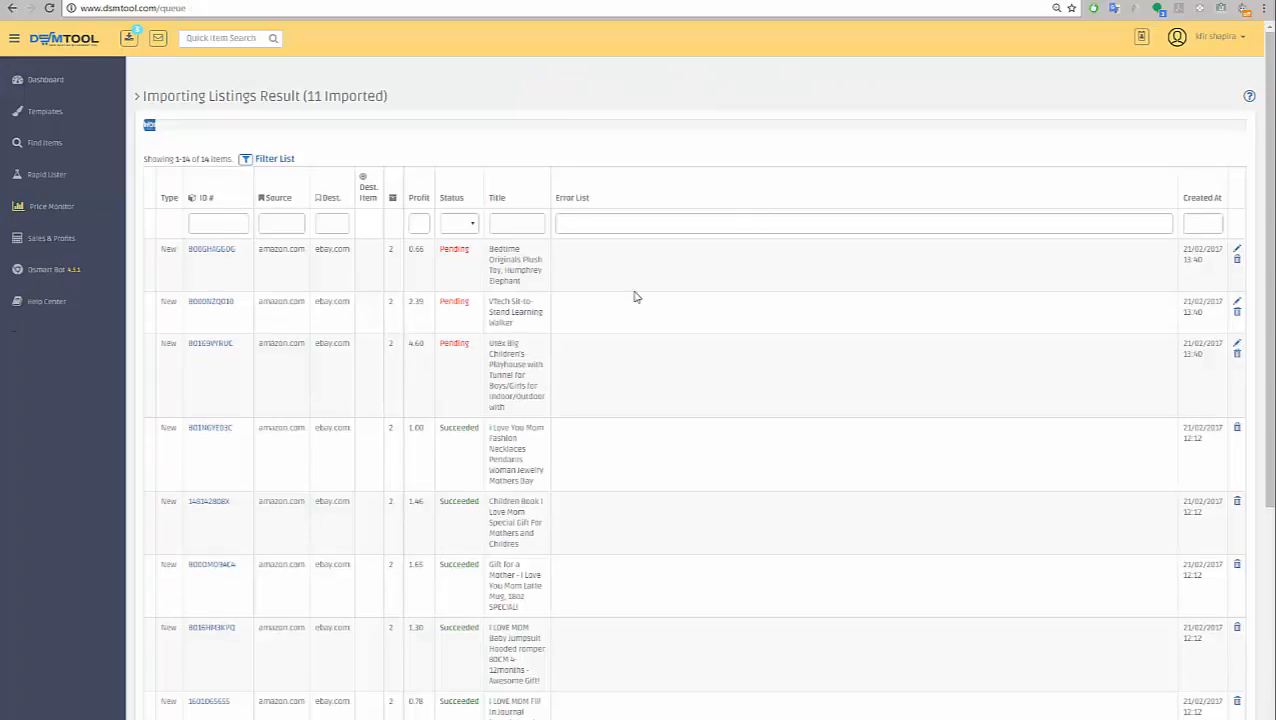
pyautogui.moveTo(454, 362)
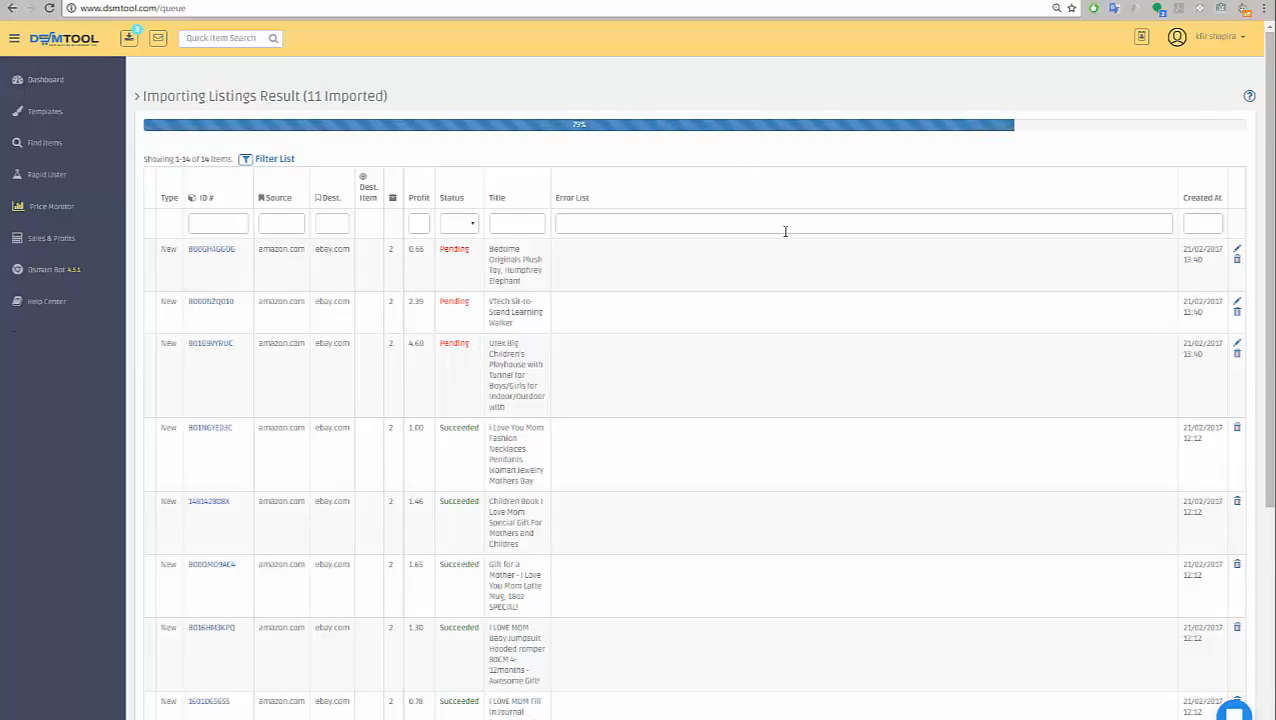
pyautogui.moveTo(70, 378)
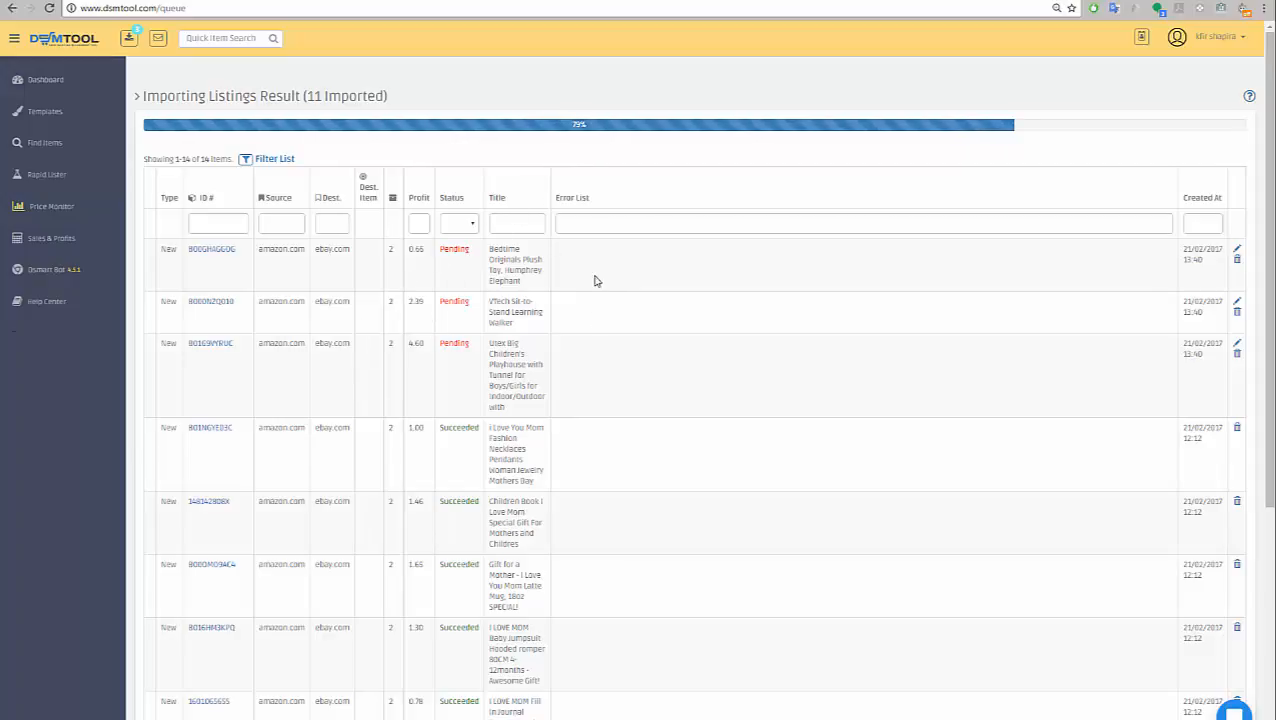
pyautogui.moveTo(1217, 342)
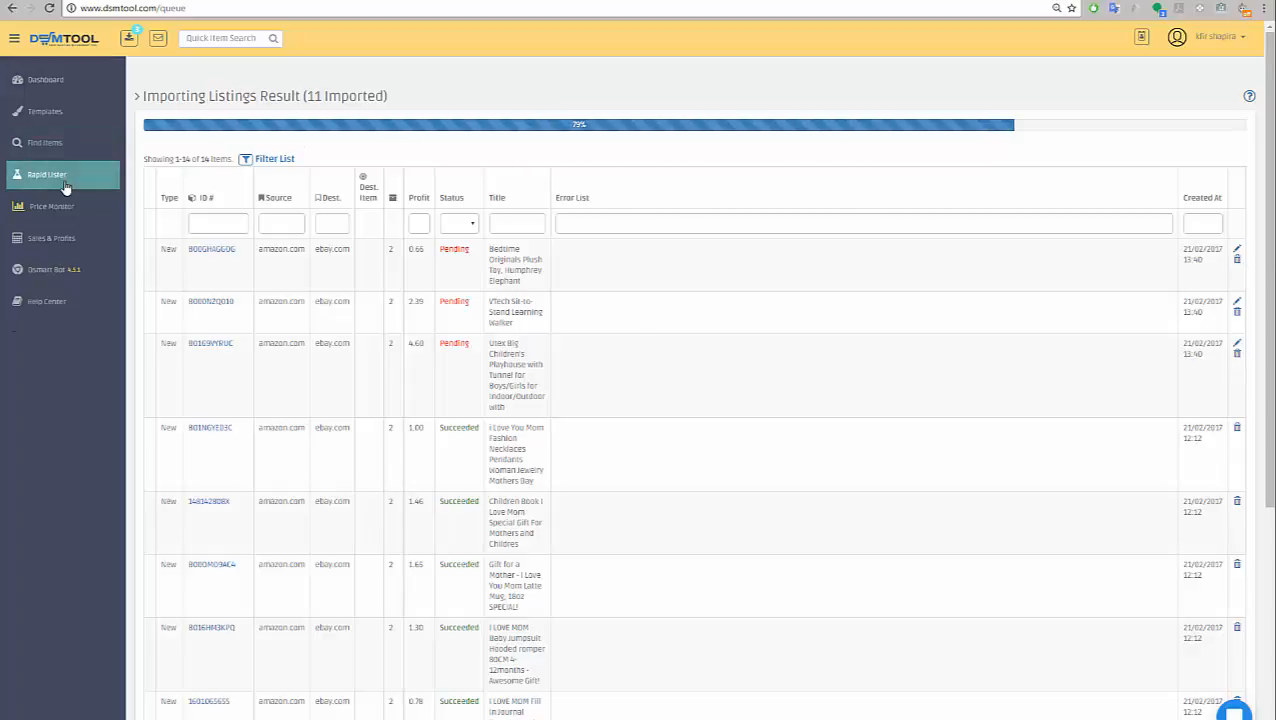
pyautogui.click(47, 174)
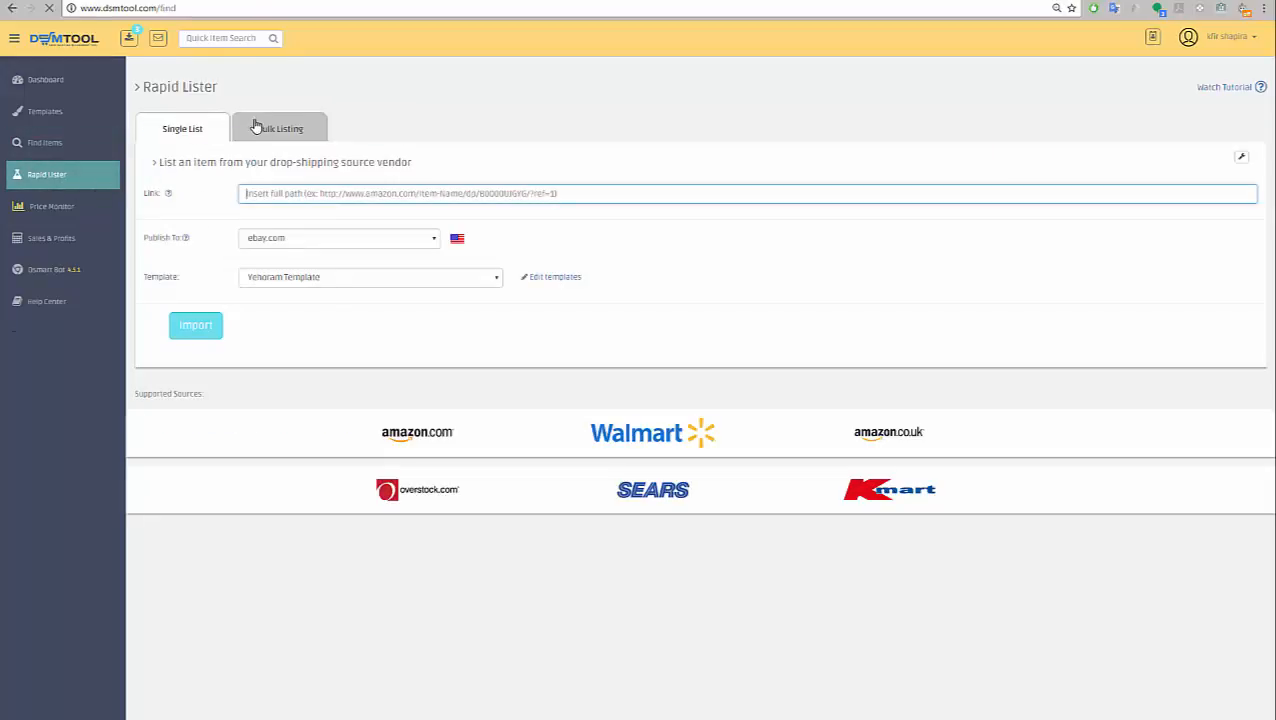
# Continue the 21/02/17 bulk from Bulk Listing and show its Continuous publishing options
pyautogui.click(281, 128)
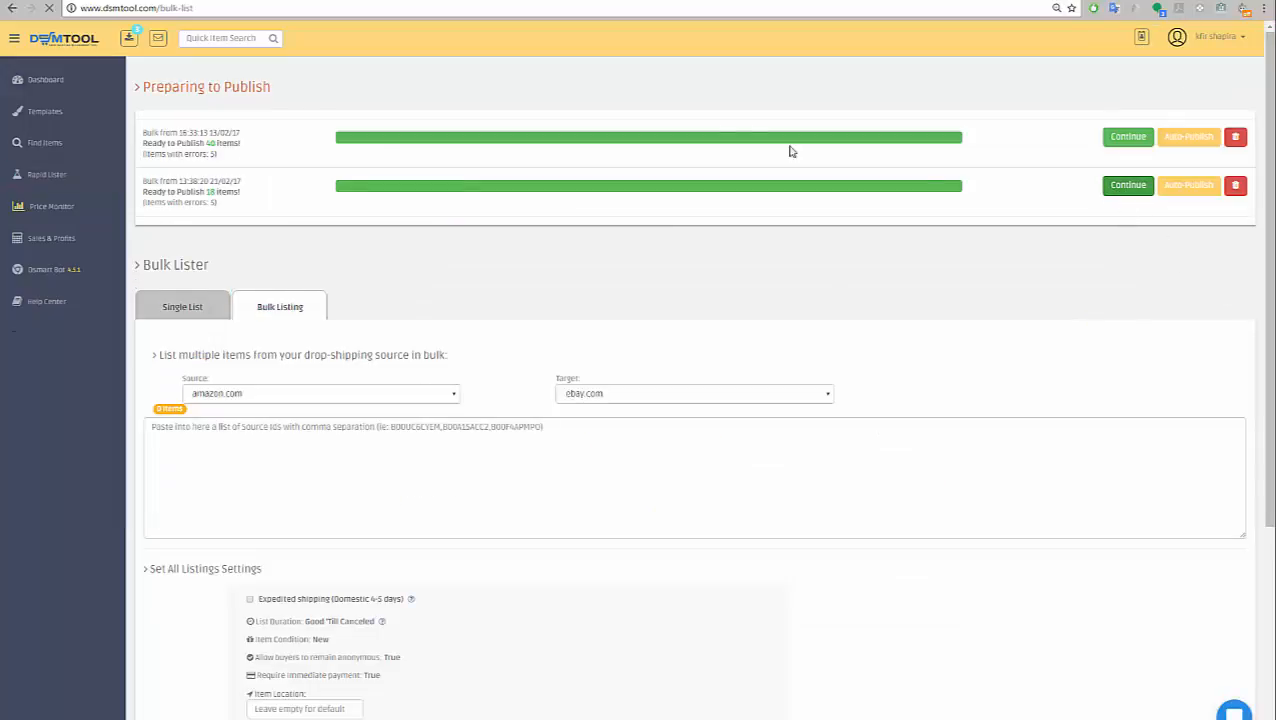
pyautogui.click(1127, 136)
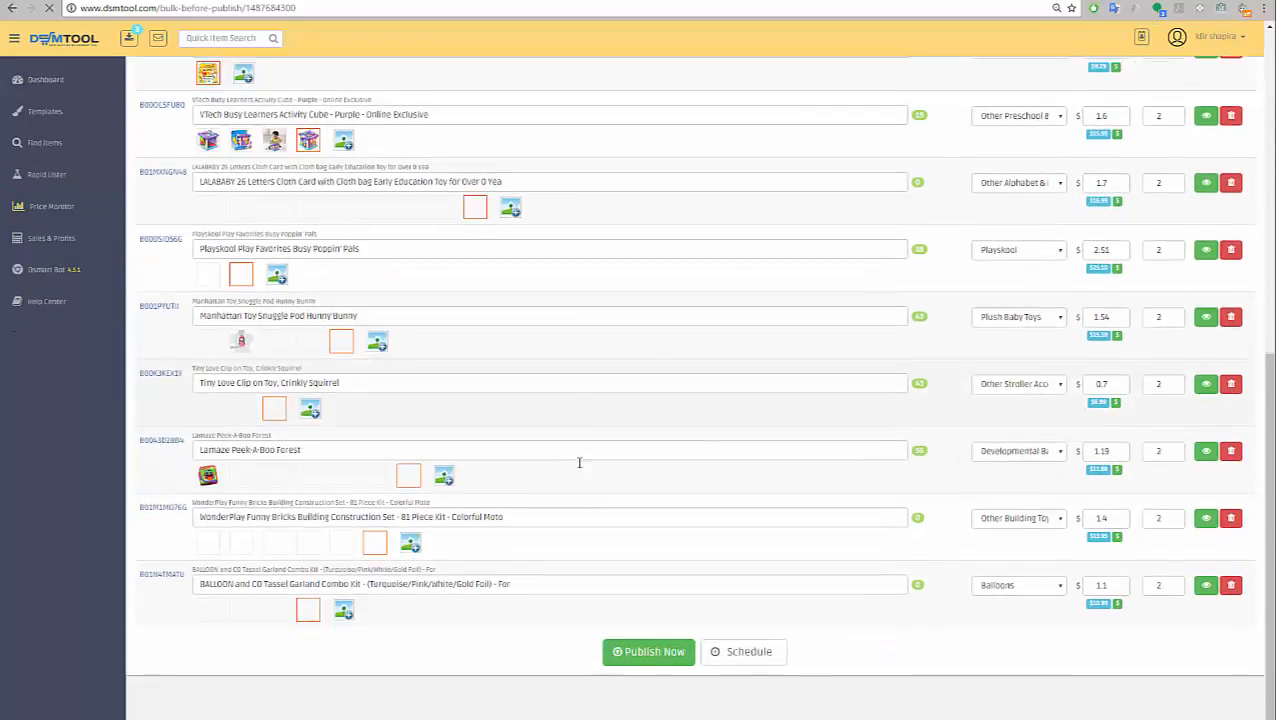
pyautogui.scroll(-3)
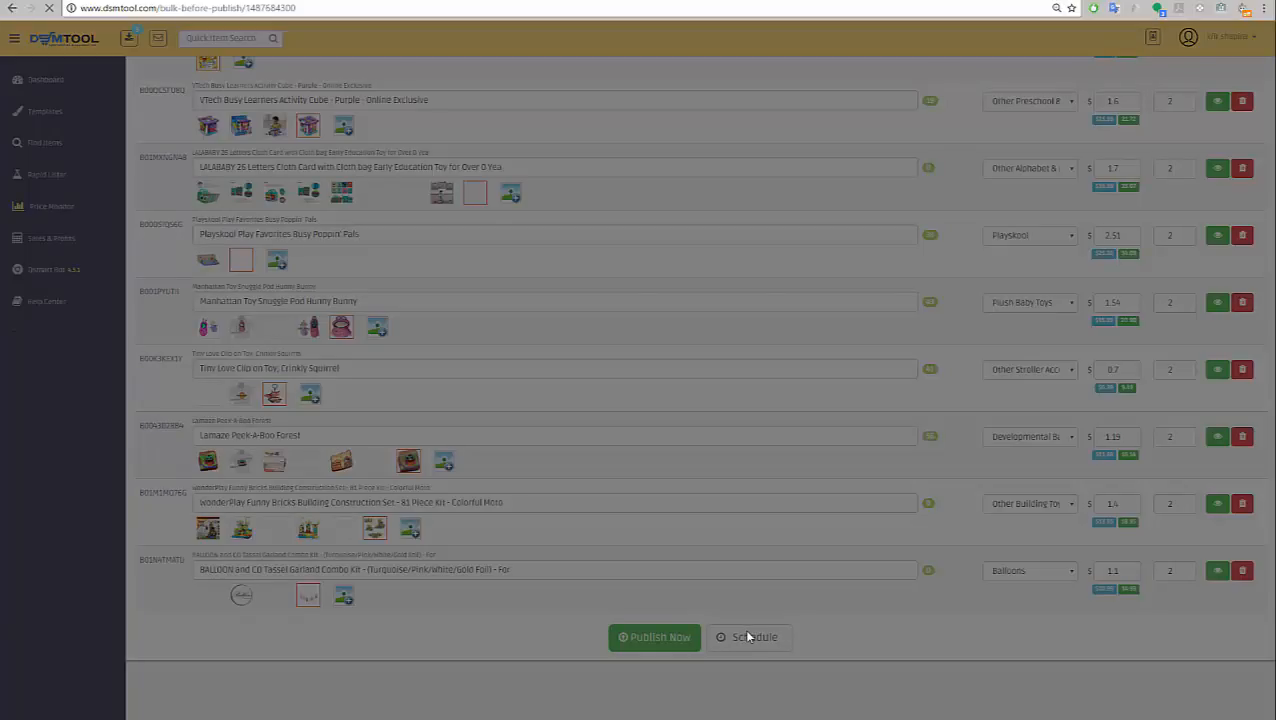
pyautogui.click(748, 637)
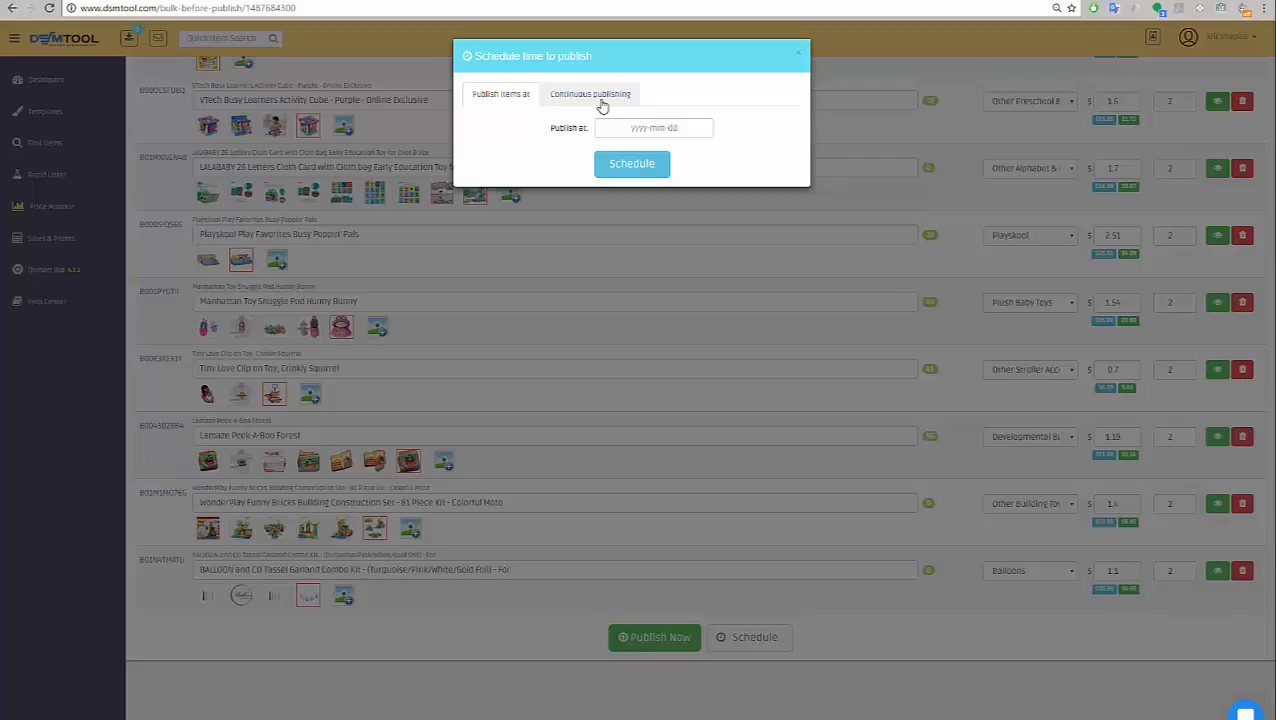
pyautogui.click(590, 93)
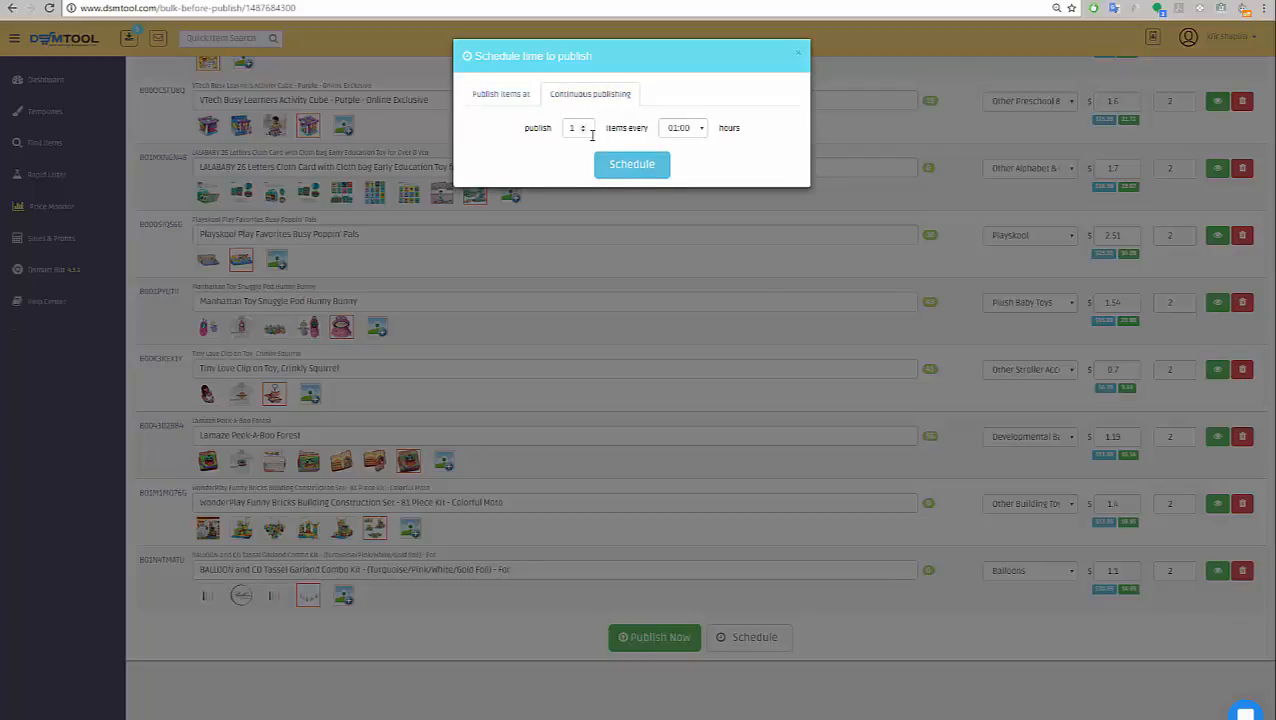
# Set 10 items per 8-hour interval, correcting an initial 24-hour choice, and confirm
pyautogui.click(583, 124)
pyautogui.write('0')
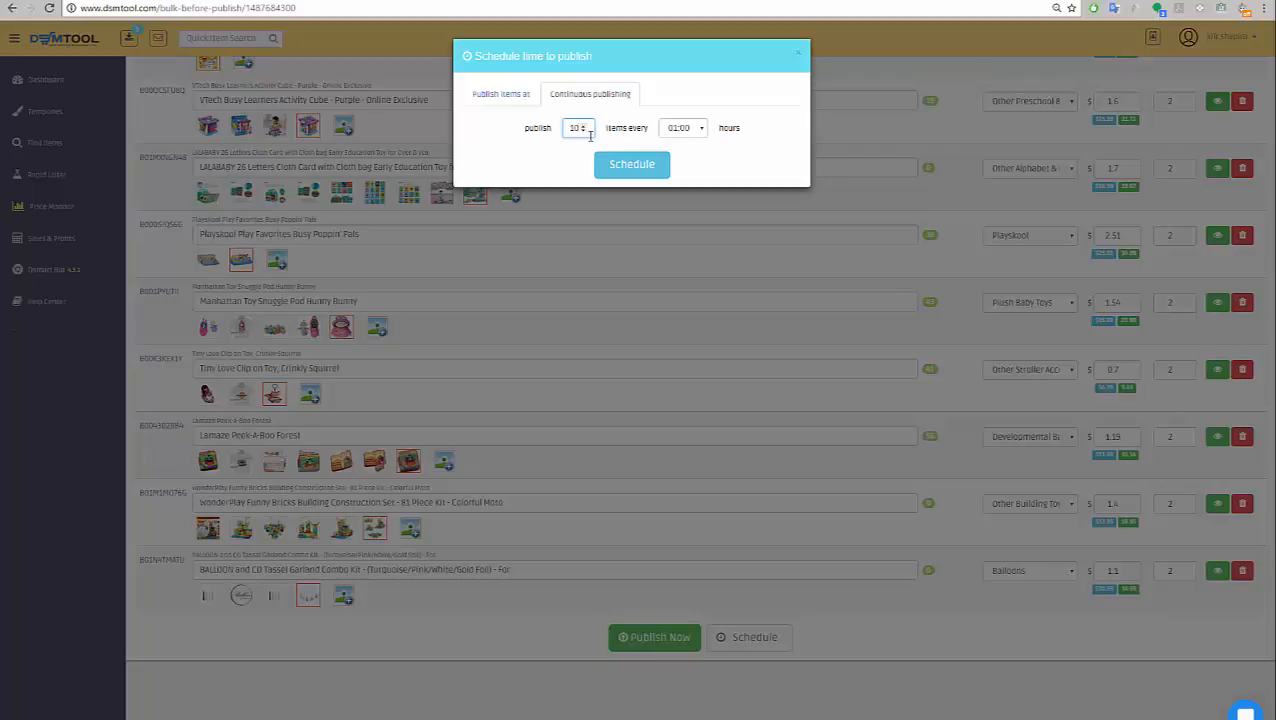
pyautogui.click(684, 127)
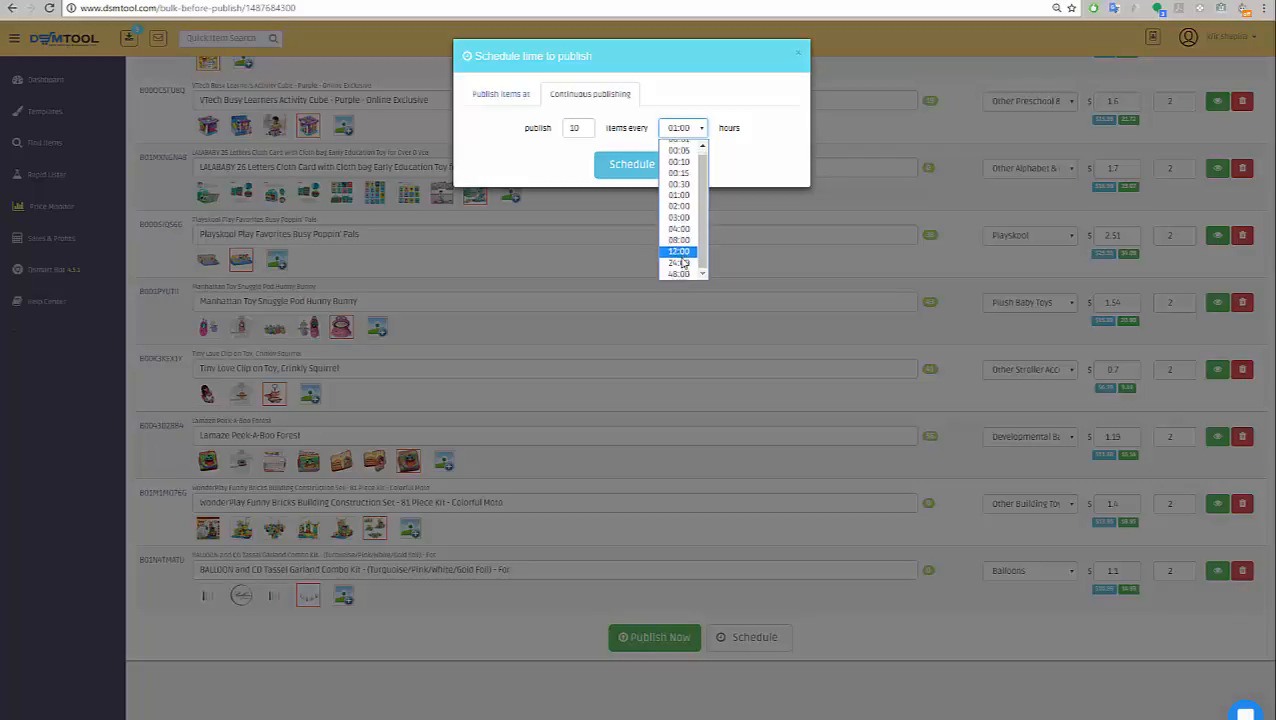
pyautogui.click(678, 263)
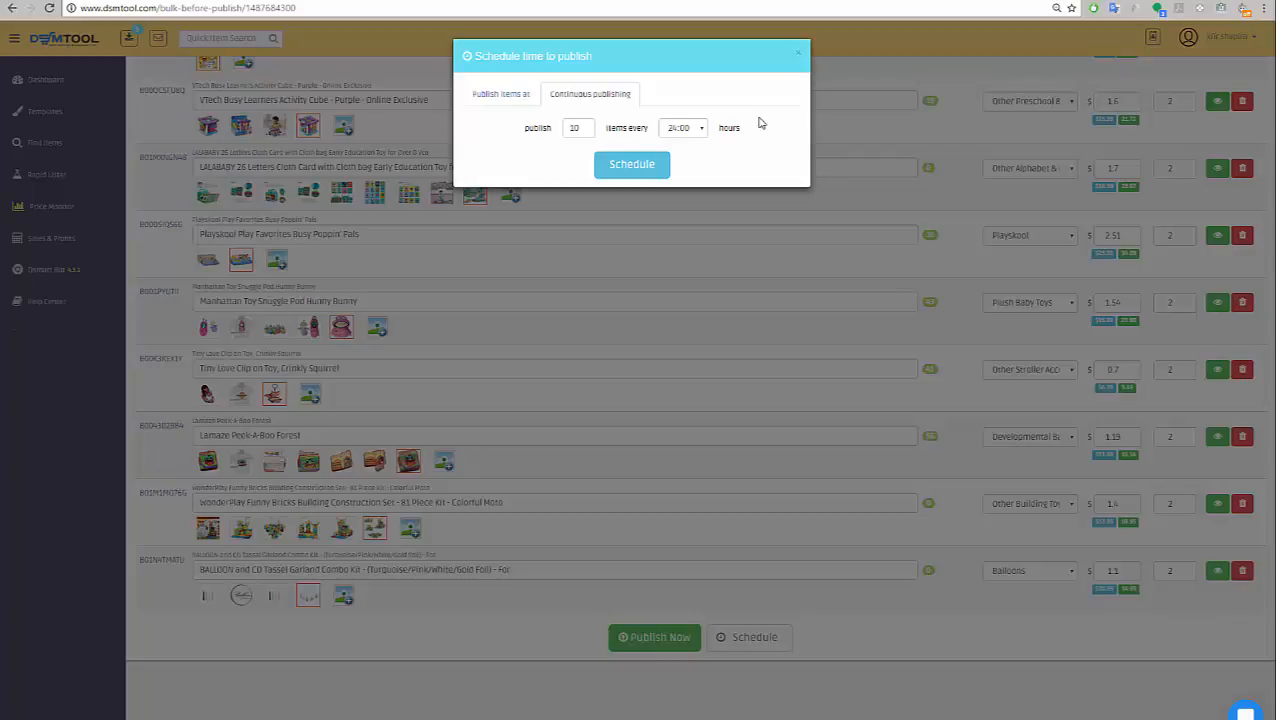
pyautogui.moveTo(800, 95)
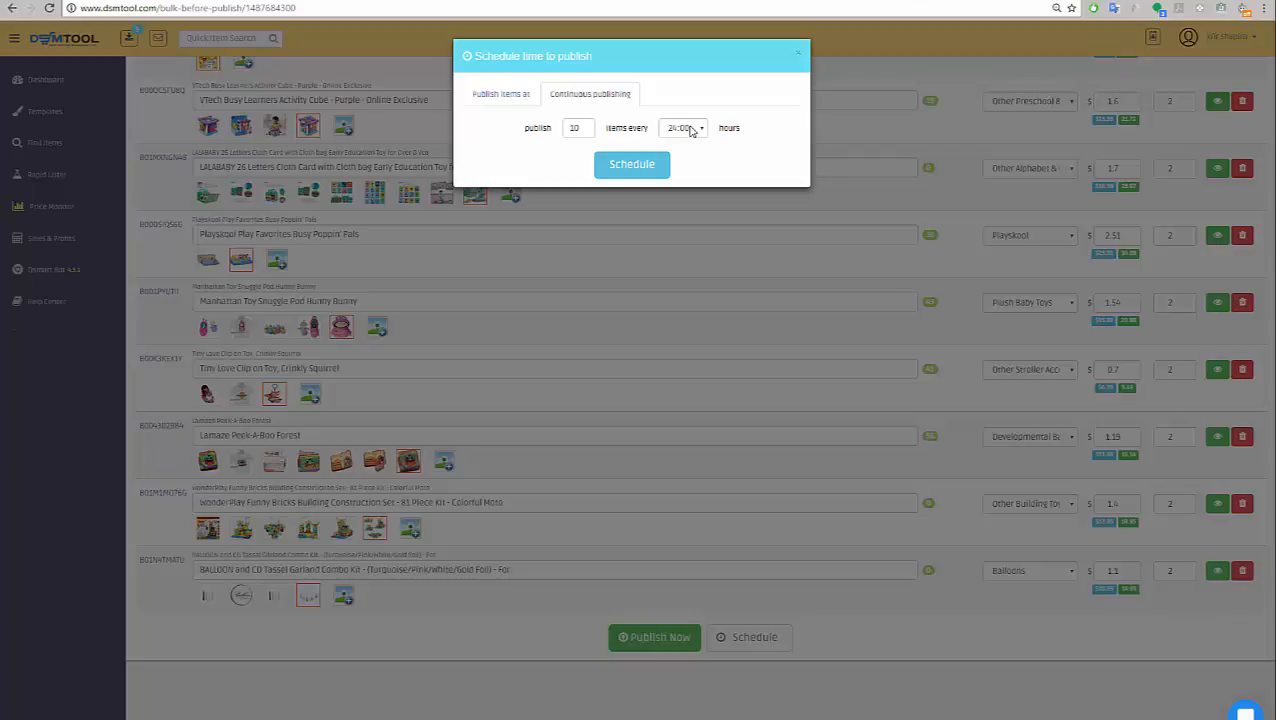
pyautogui.moveTo(659, 135)
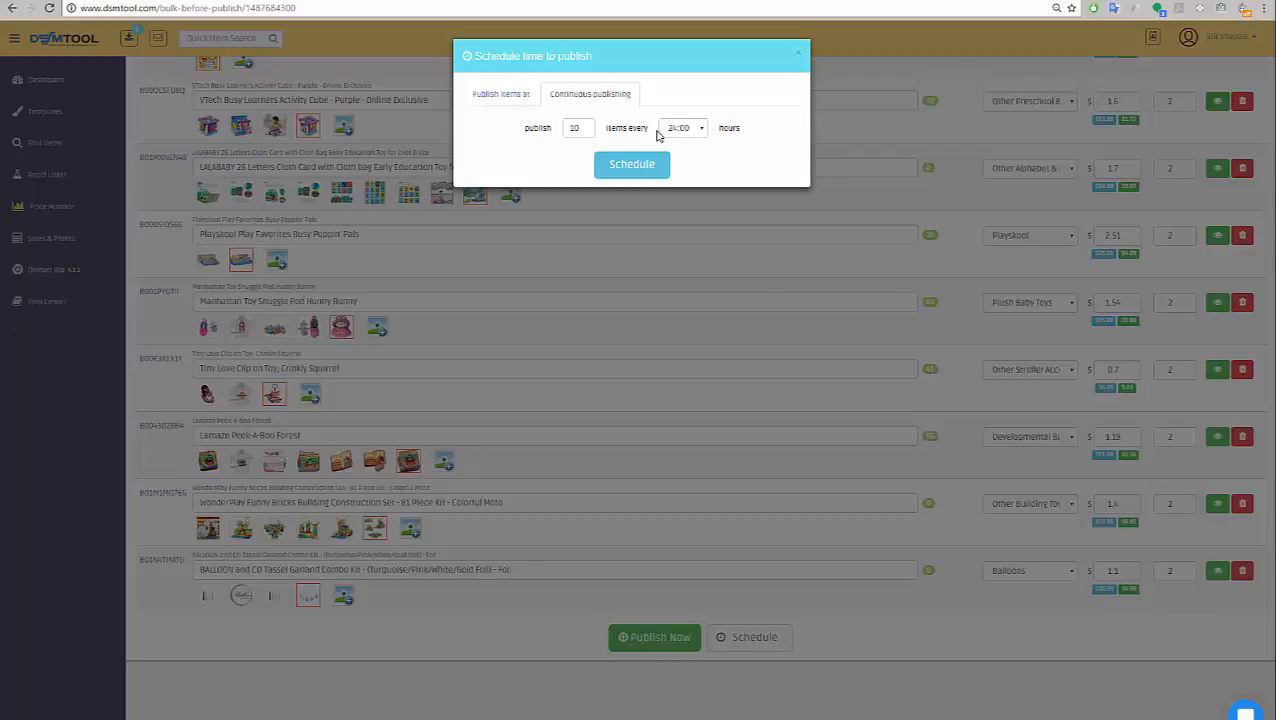
pyautogui.click(685, 127)
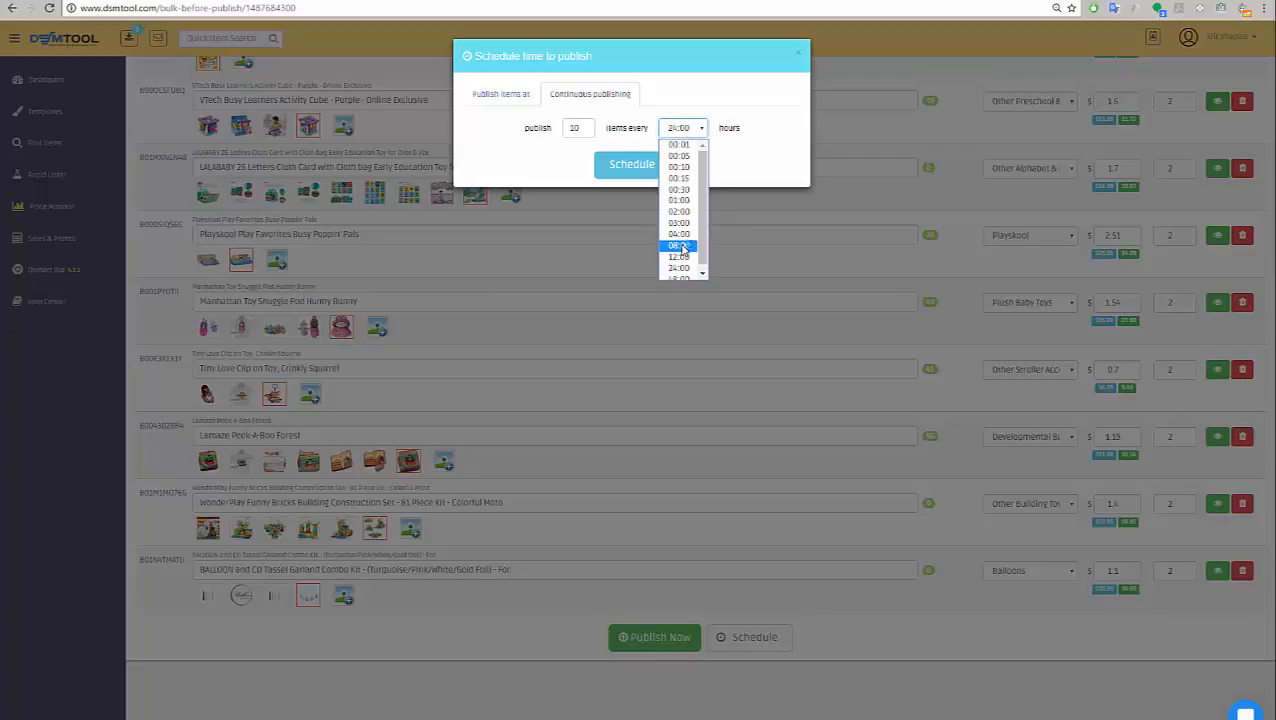
pyautogui.click(679, 245)
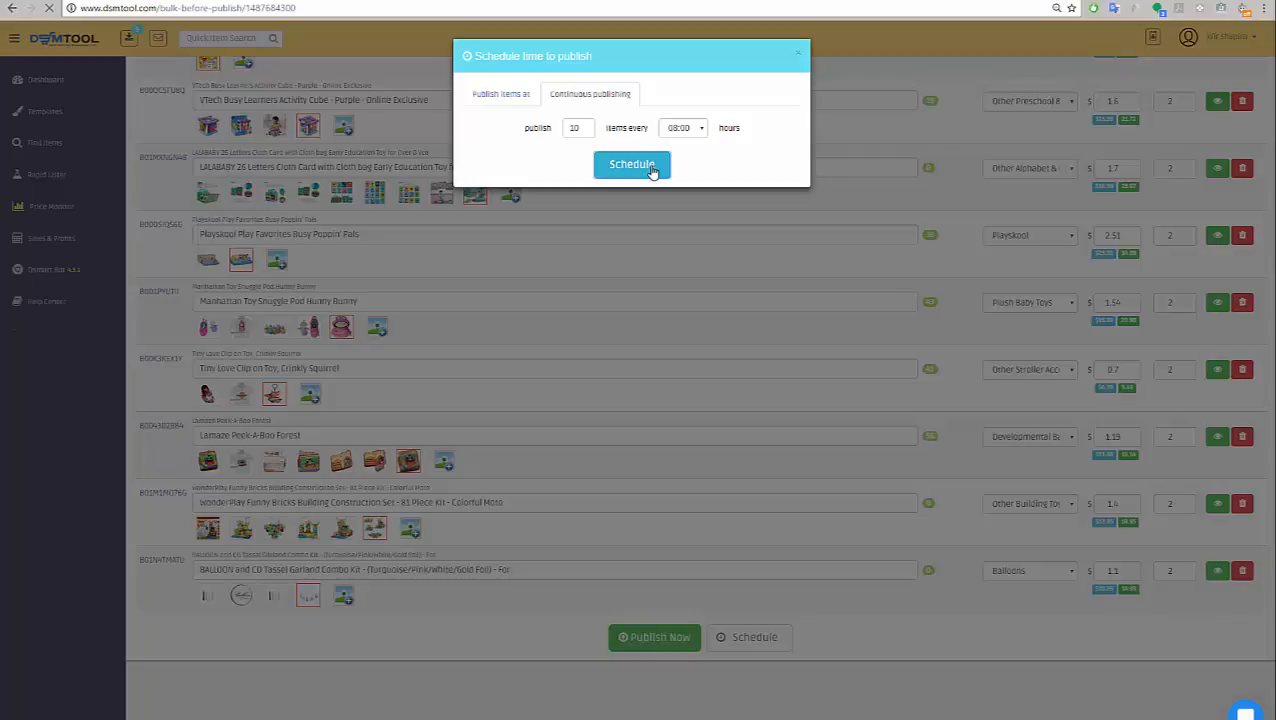
pyautogui.click(631, 164)
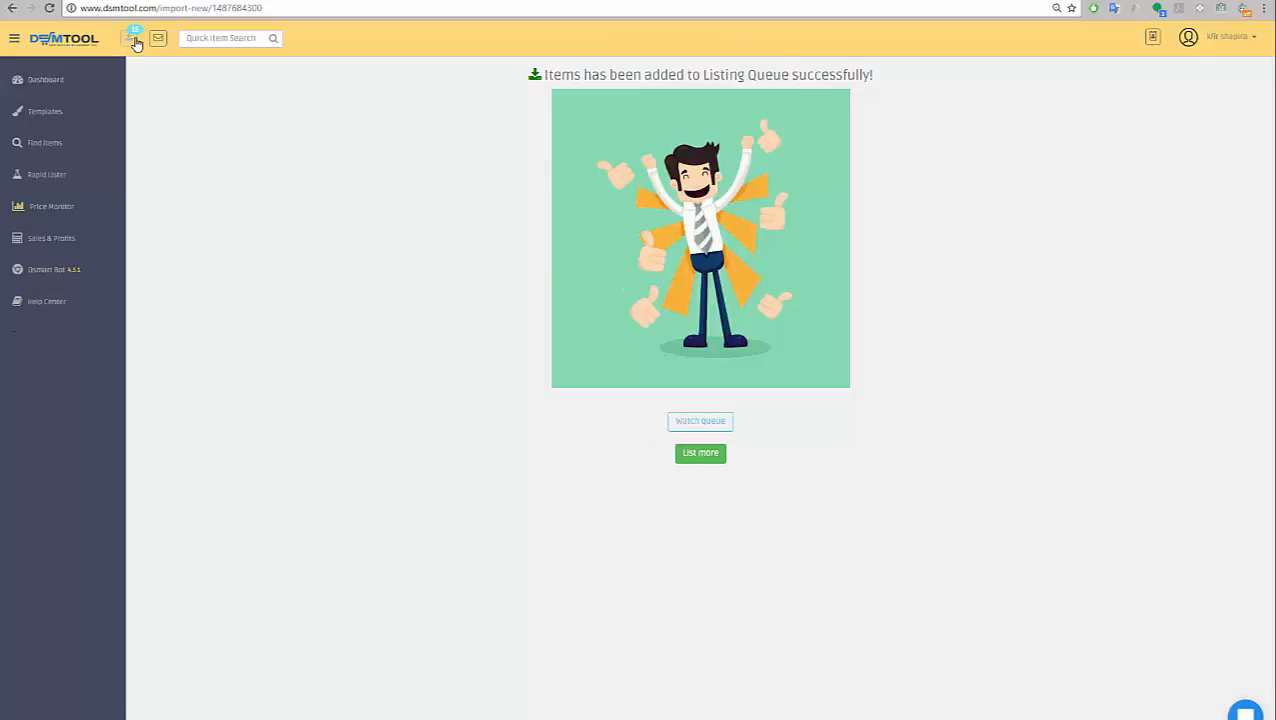
# Open the listing queue and scroll through the Pending baby toy listings
pyautogui.click(700, 420)
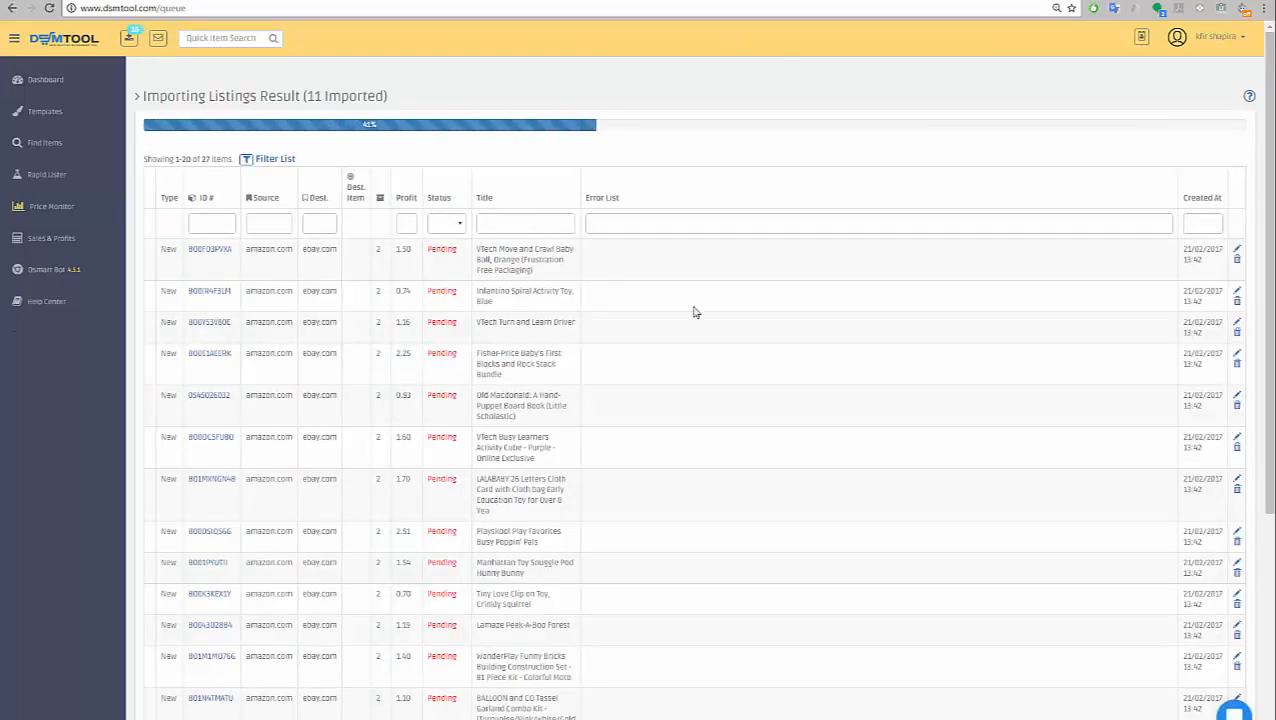
pyautogui.moveTo(837, 378)
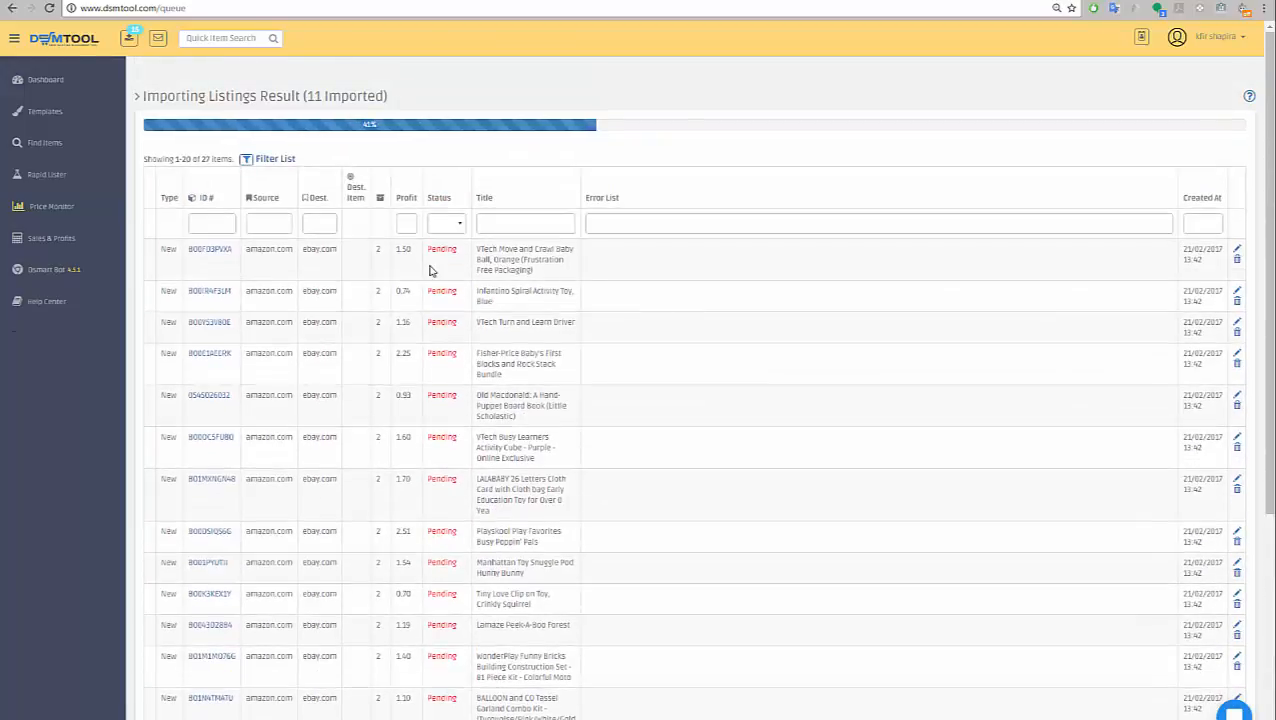
pyautogui.scroll(-3)
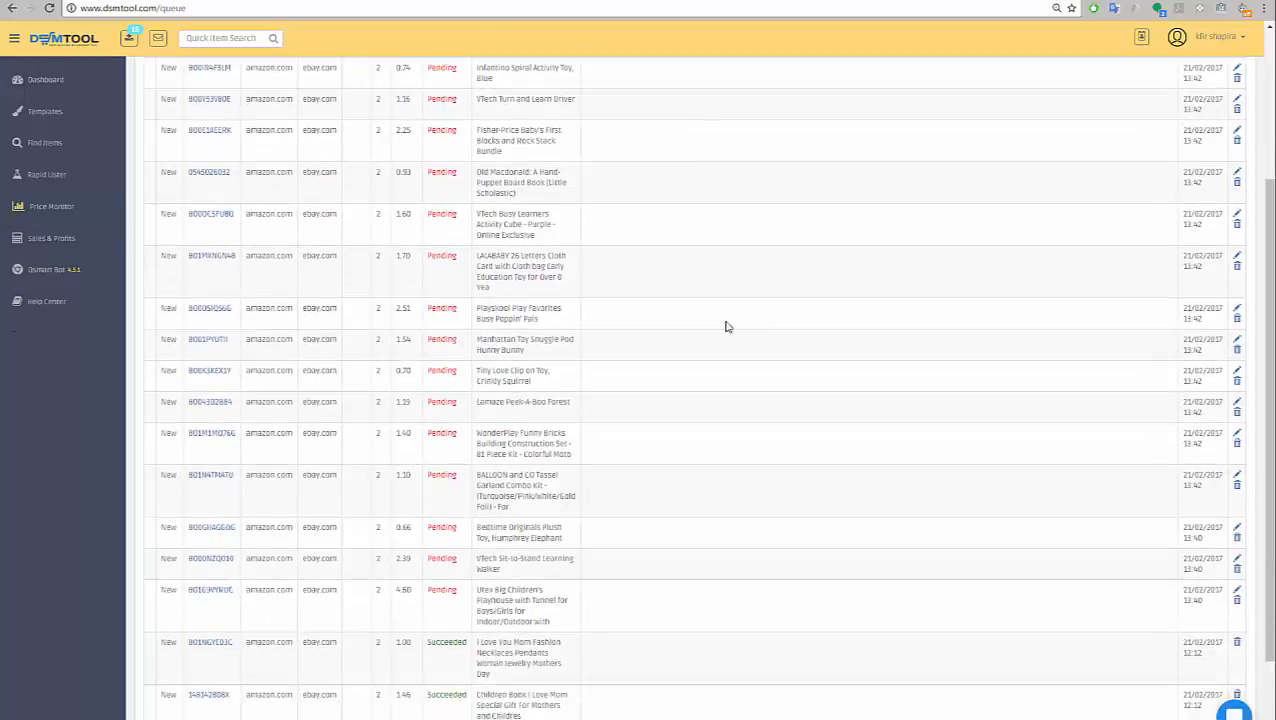